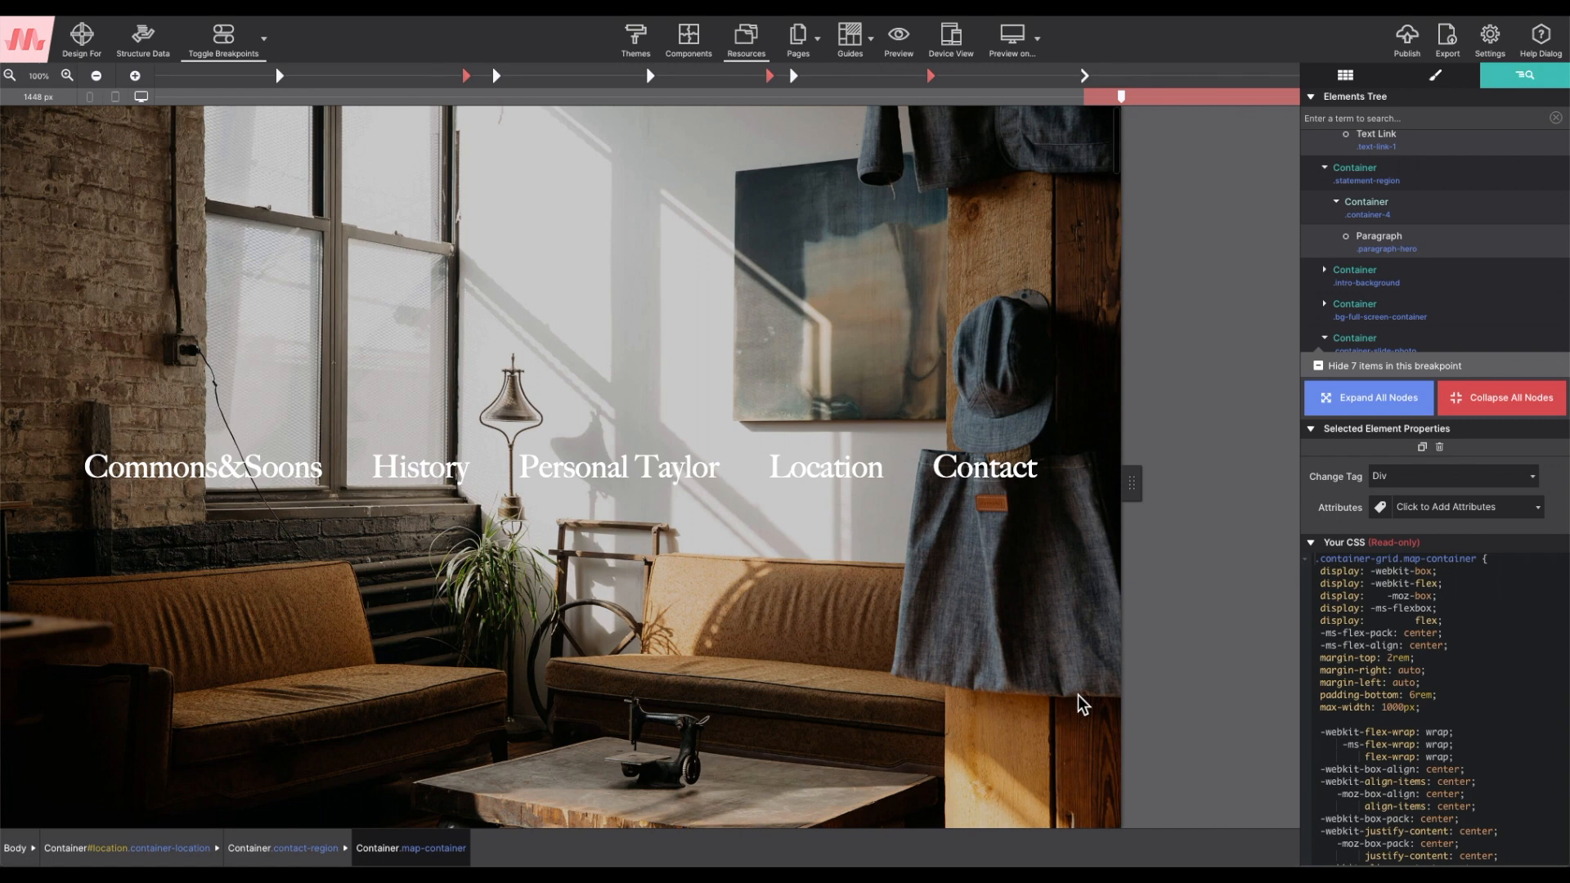
mouse_move(963, 656)
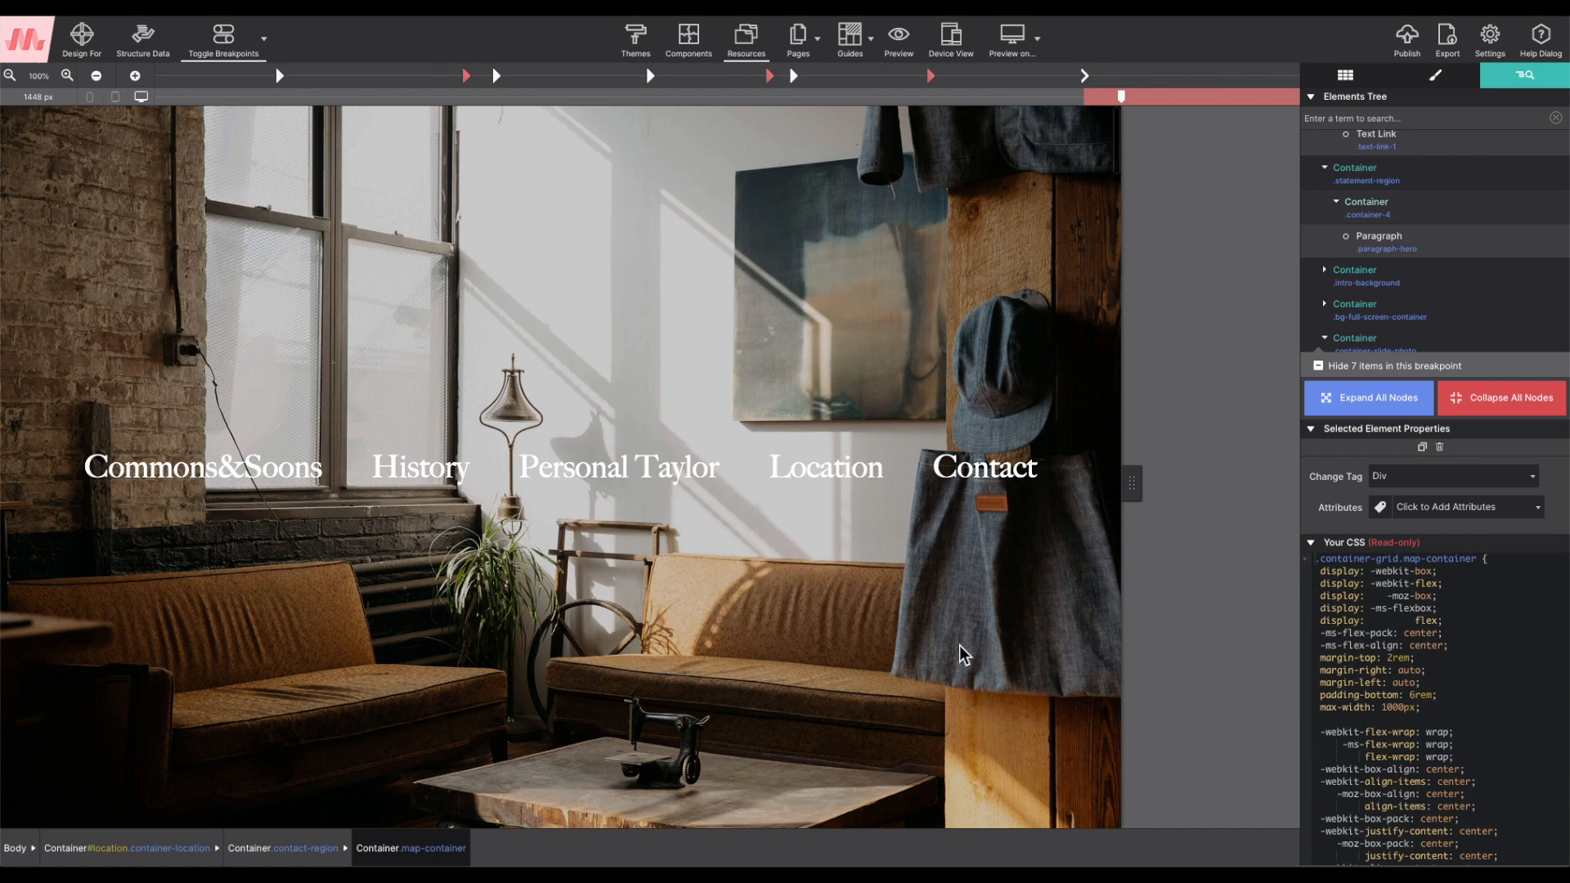
Place an HTML Element from the Elements library under the opening hours and show its properties
scroll("down", 3)
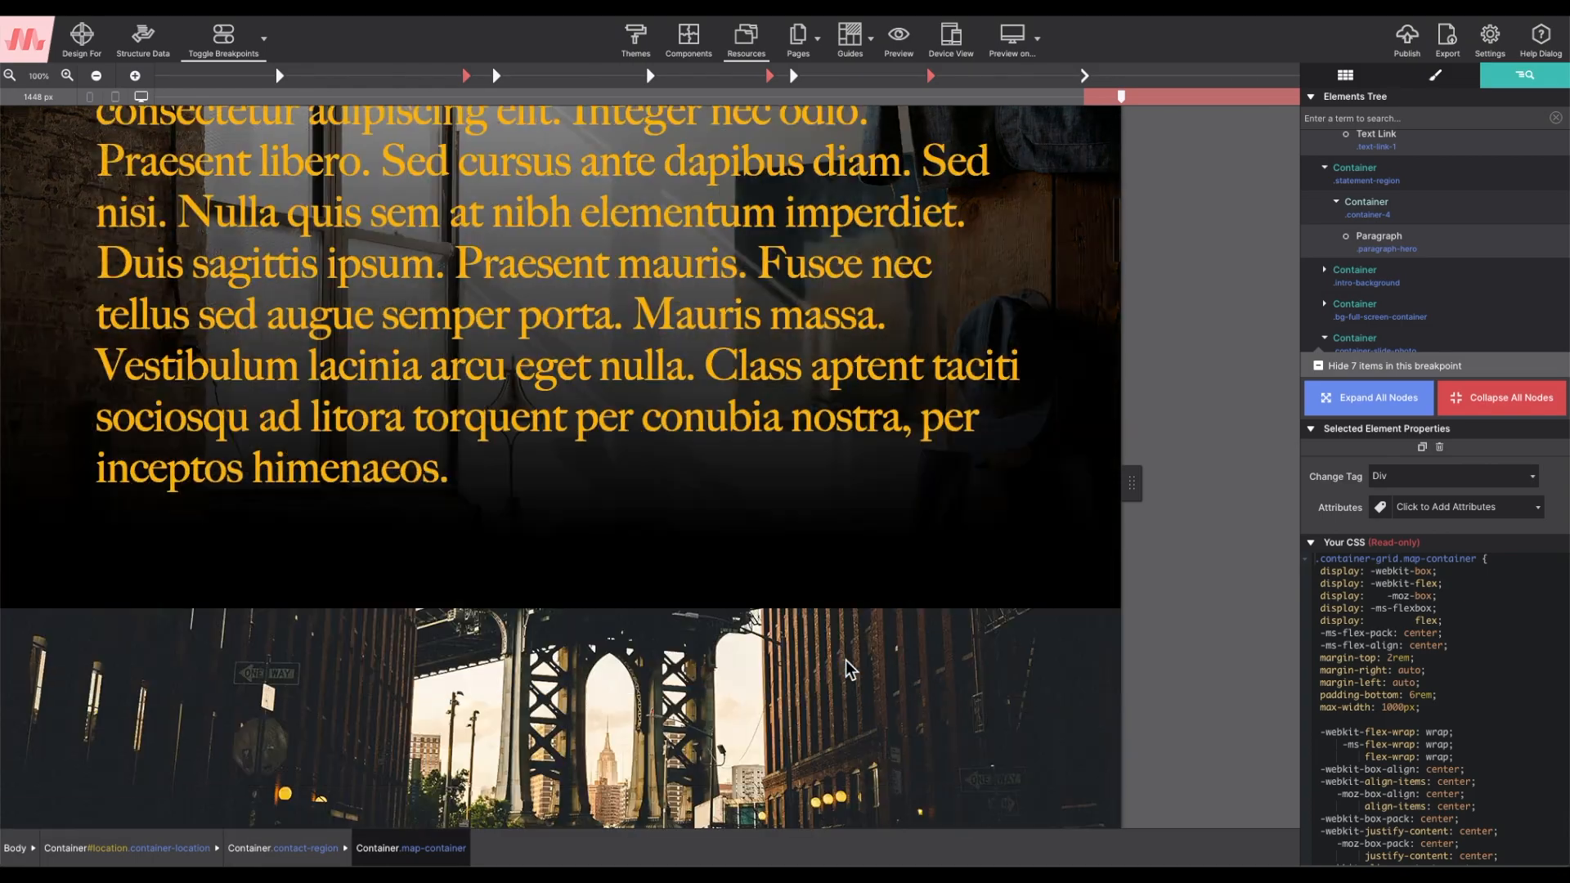
scroll("down", 3)
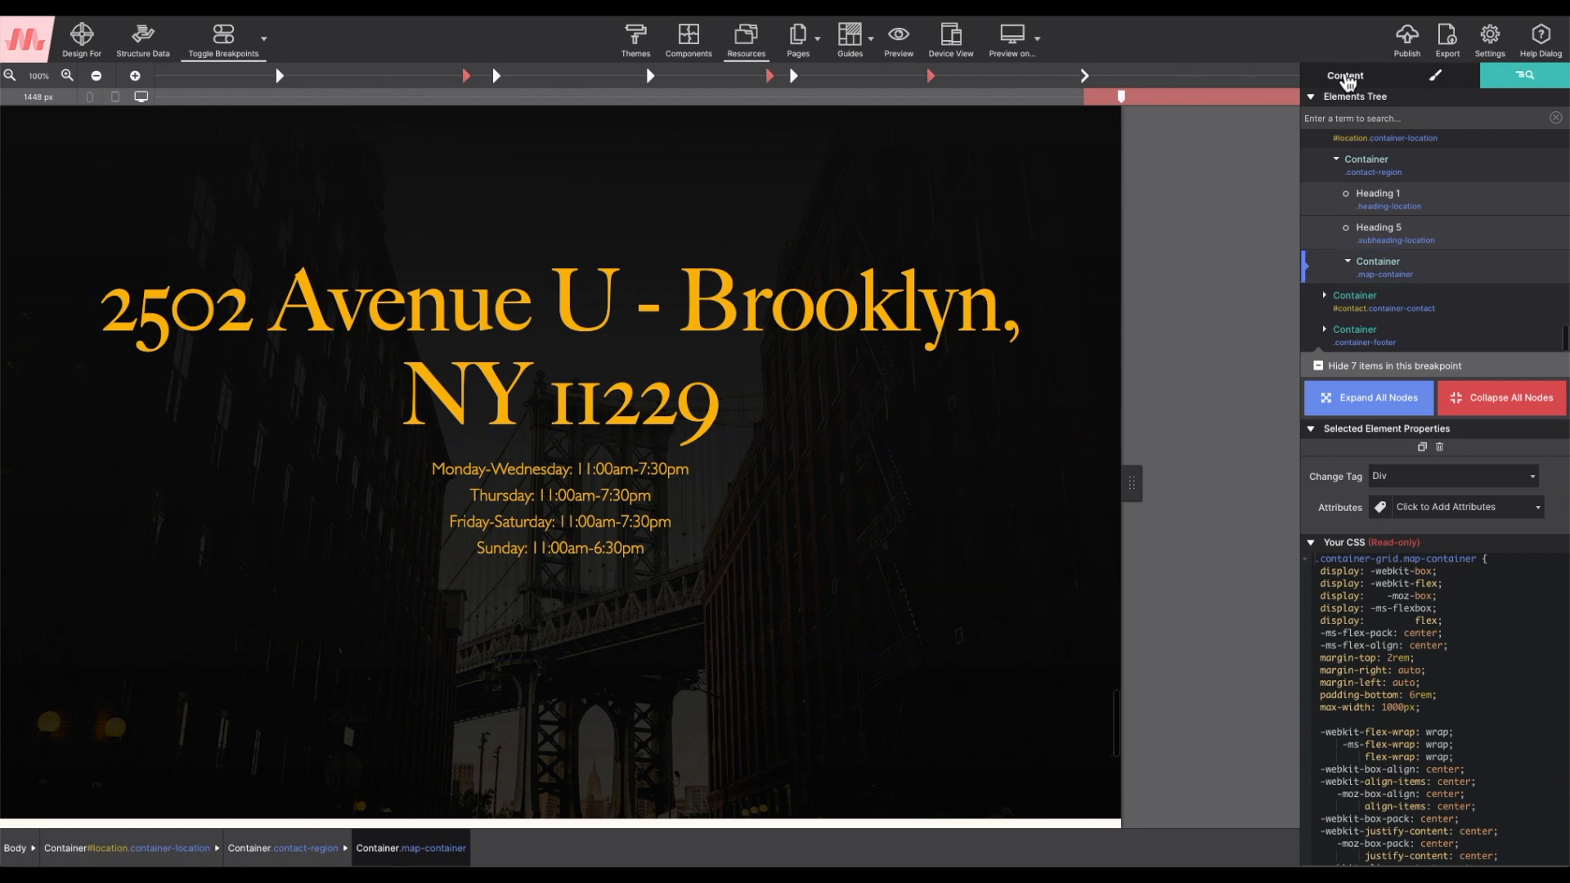
left_click(1344, 77)
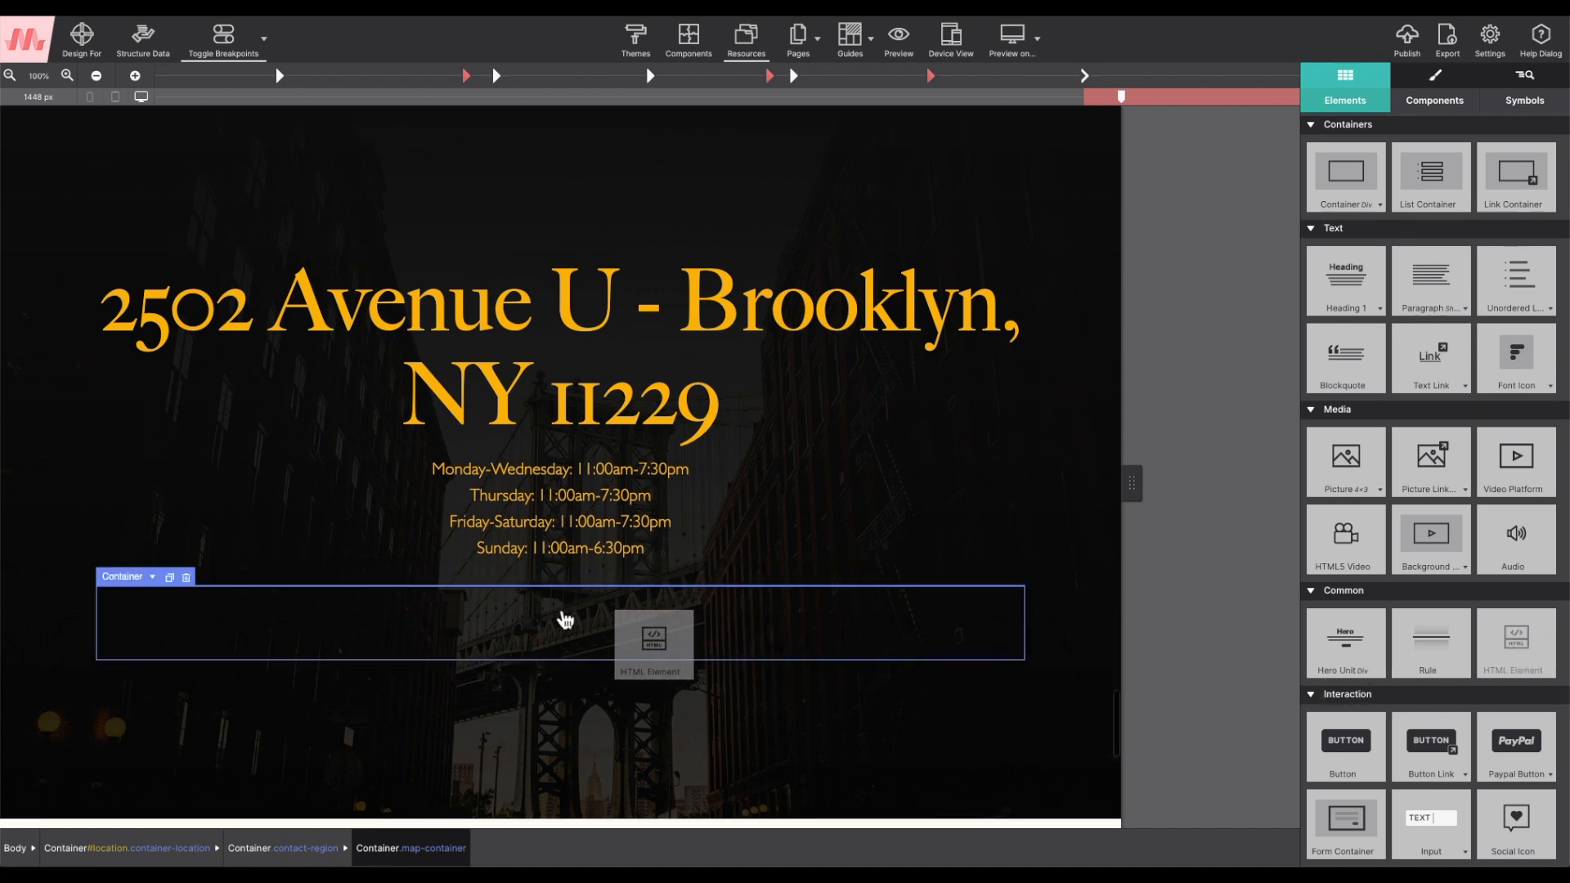
left_click(652, 641)
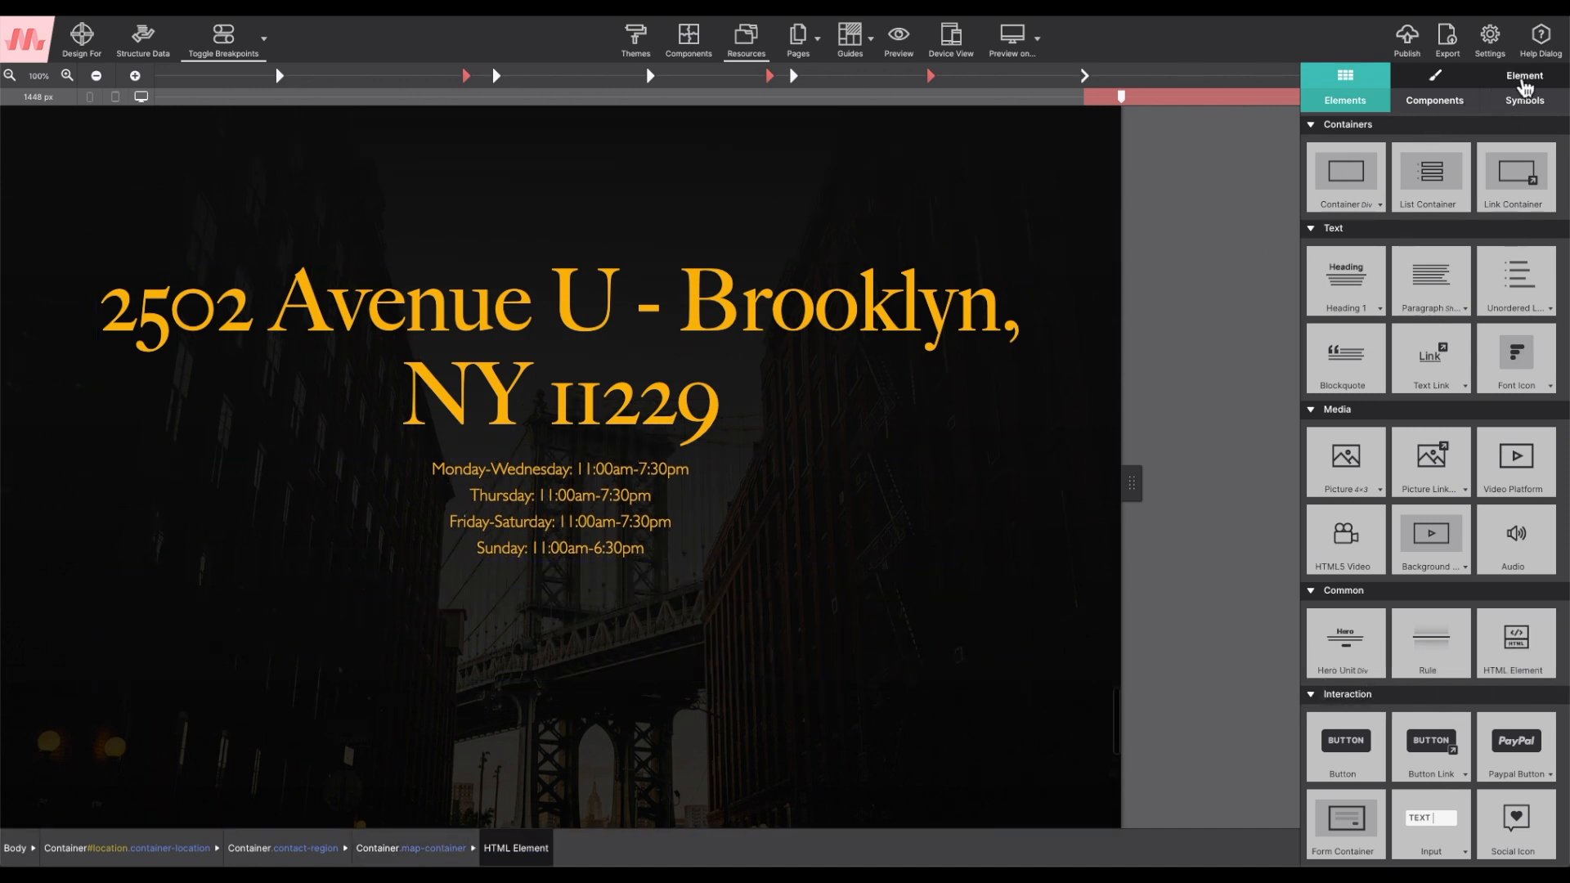
left_click(1520, 77)
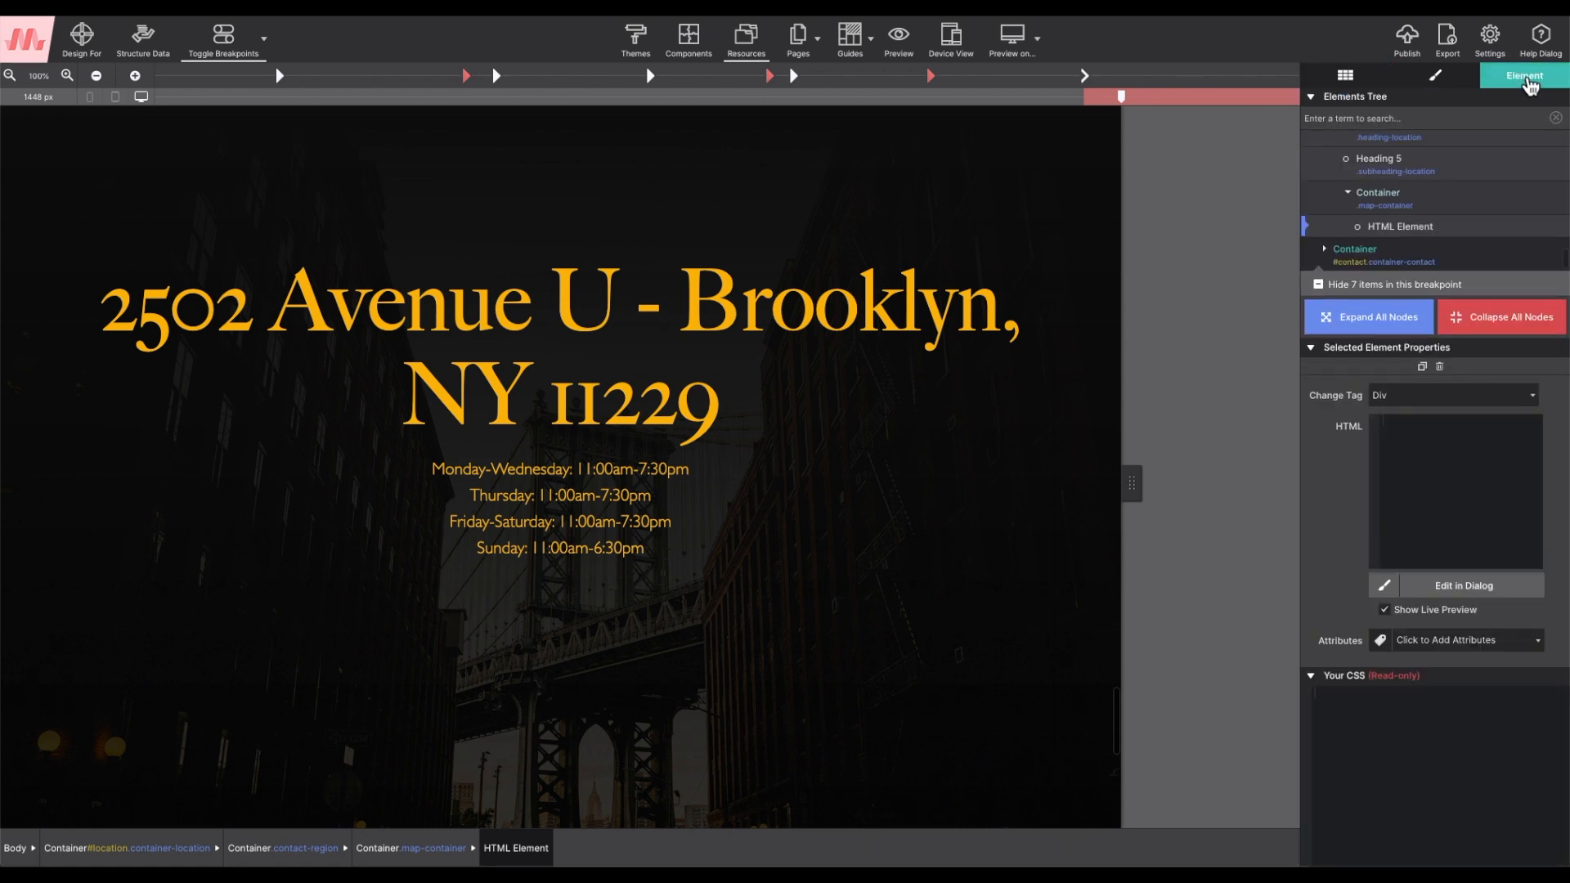
scroll("down", 3)
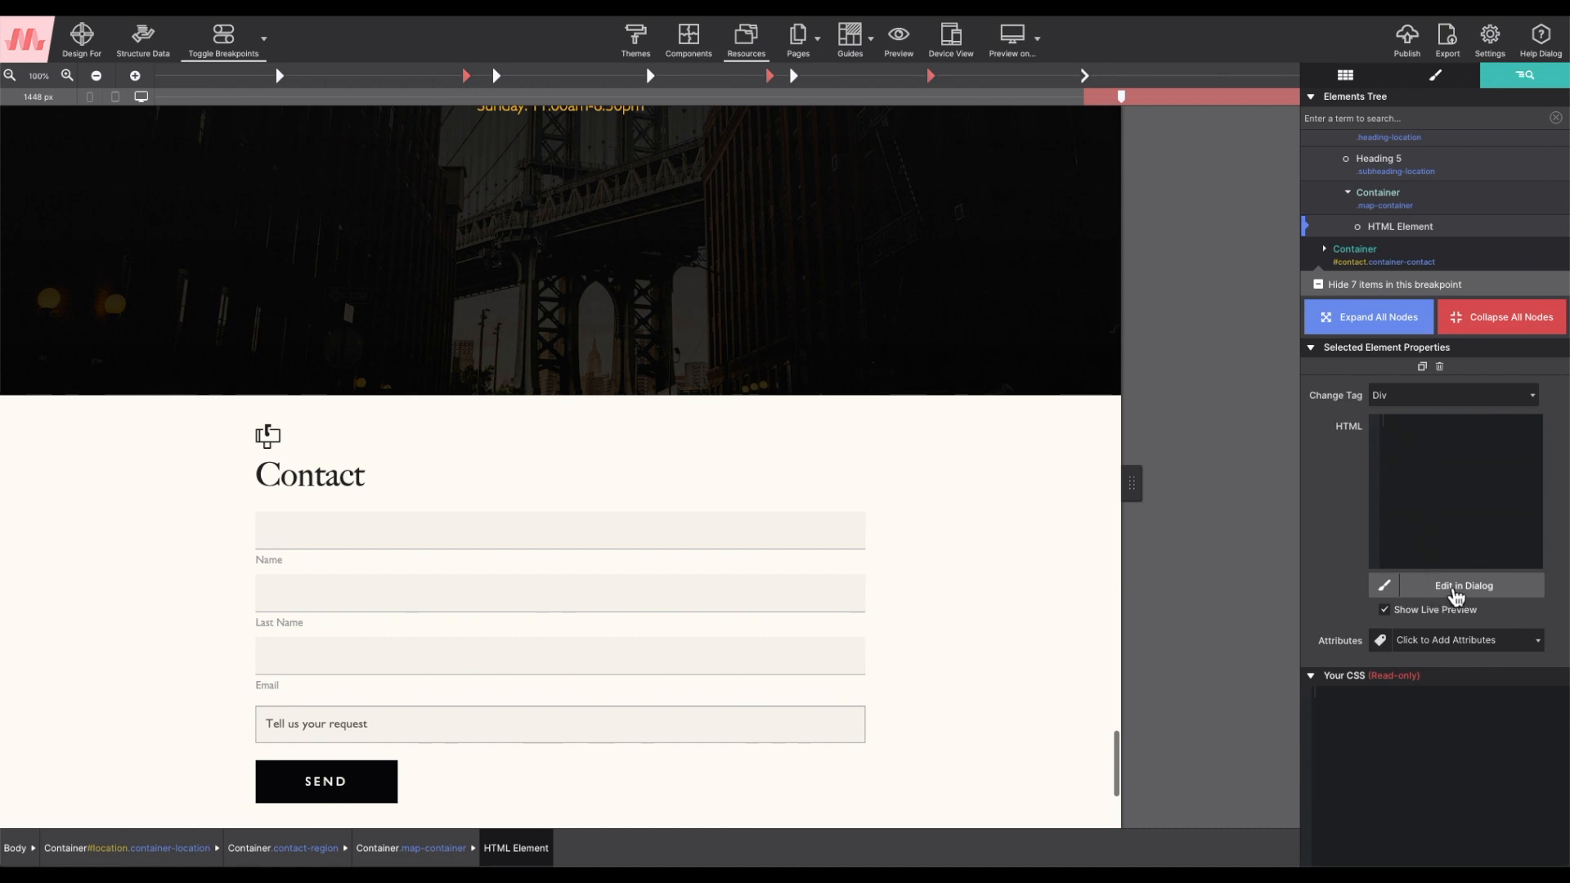
Bring up the element's full code editor via Edit in Dialog for the Google Maps iframe
left_click(1462, 586)
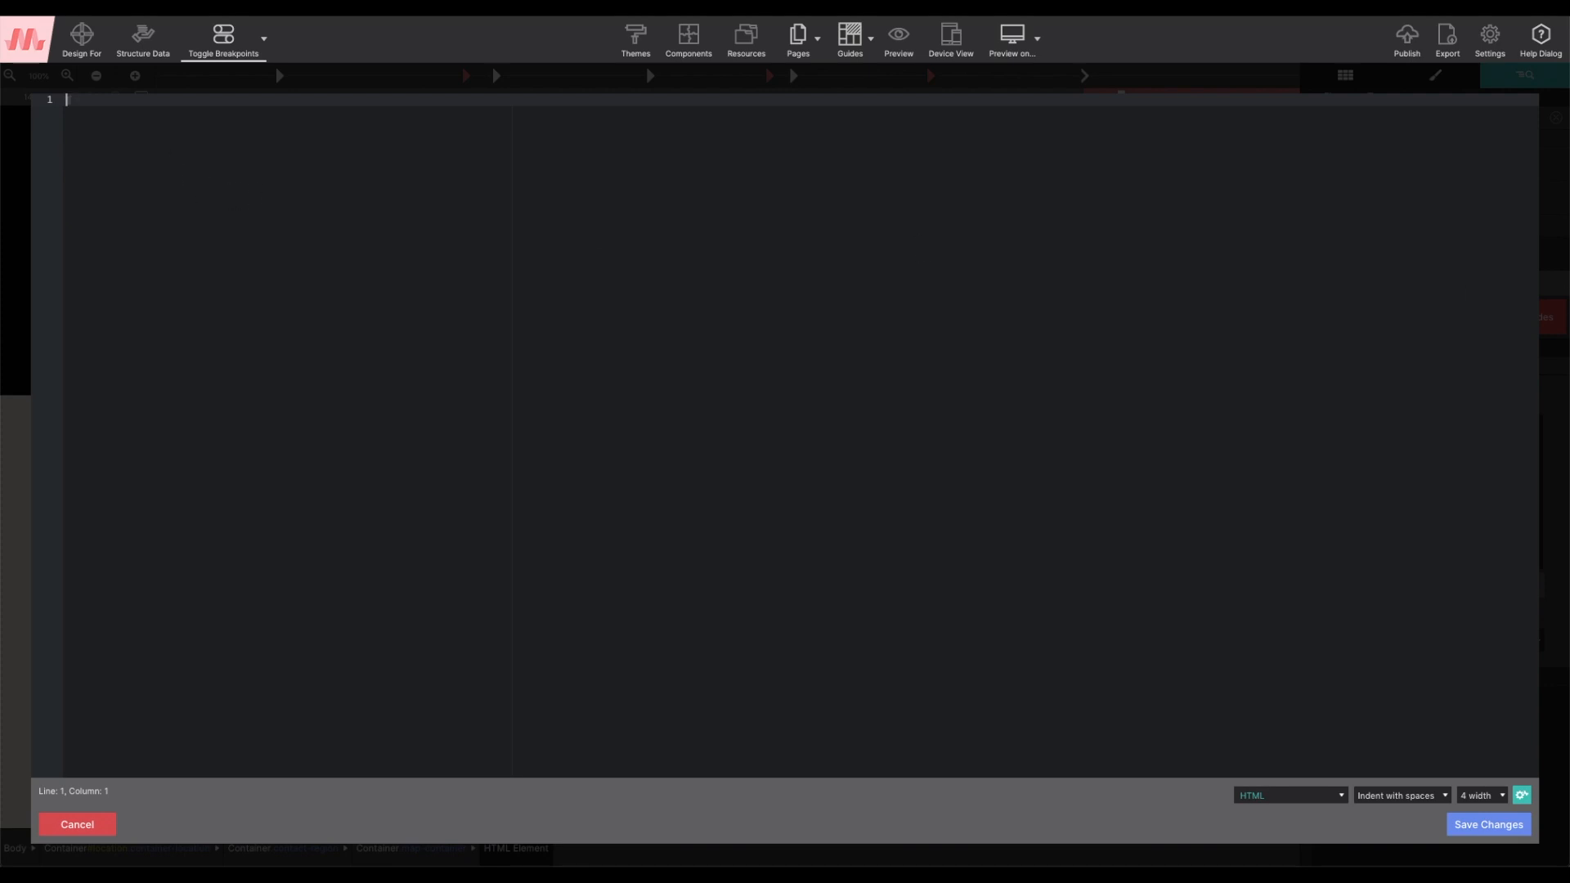
mouse_move(195, 160)
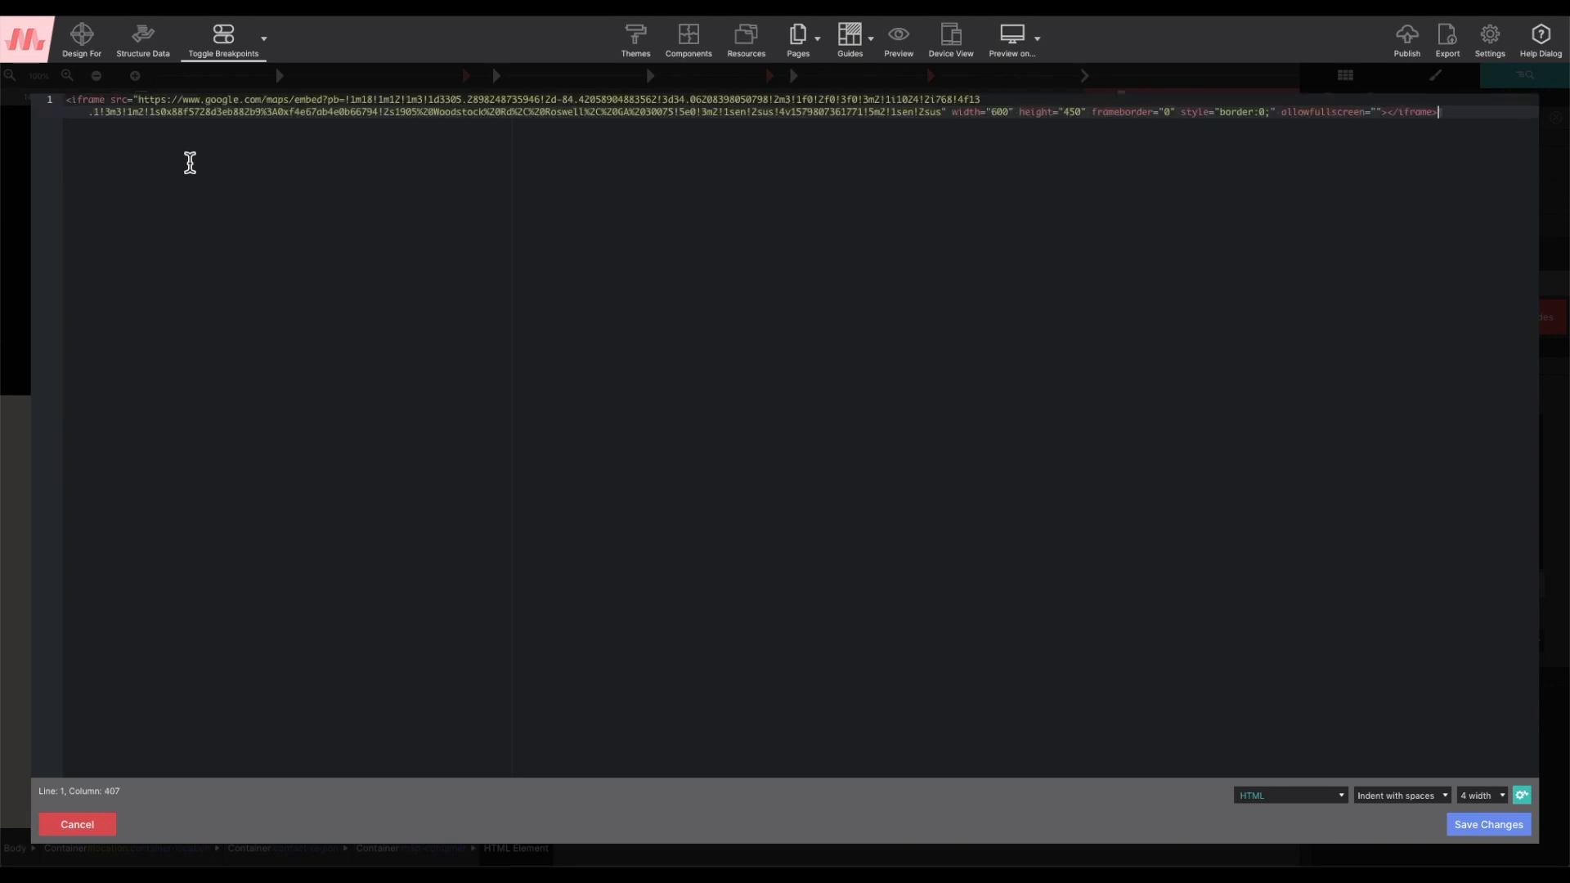
mouse_move(196, 160)
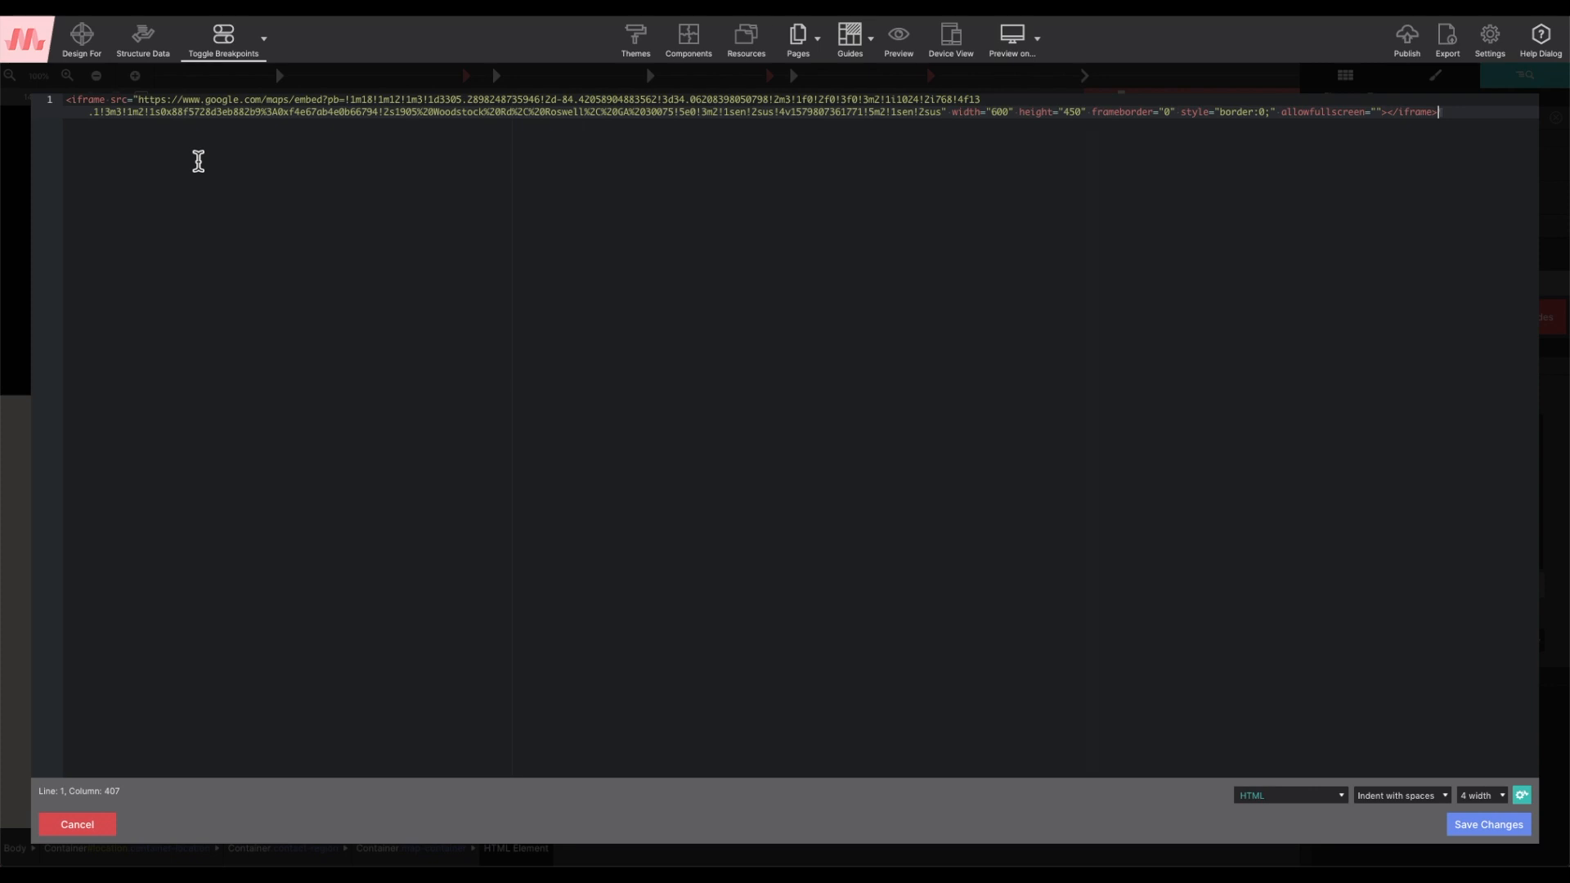
mouse_move(384, 299)
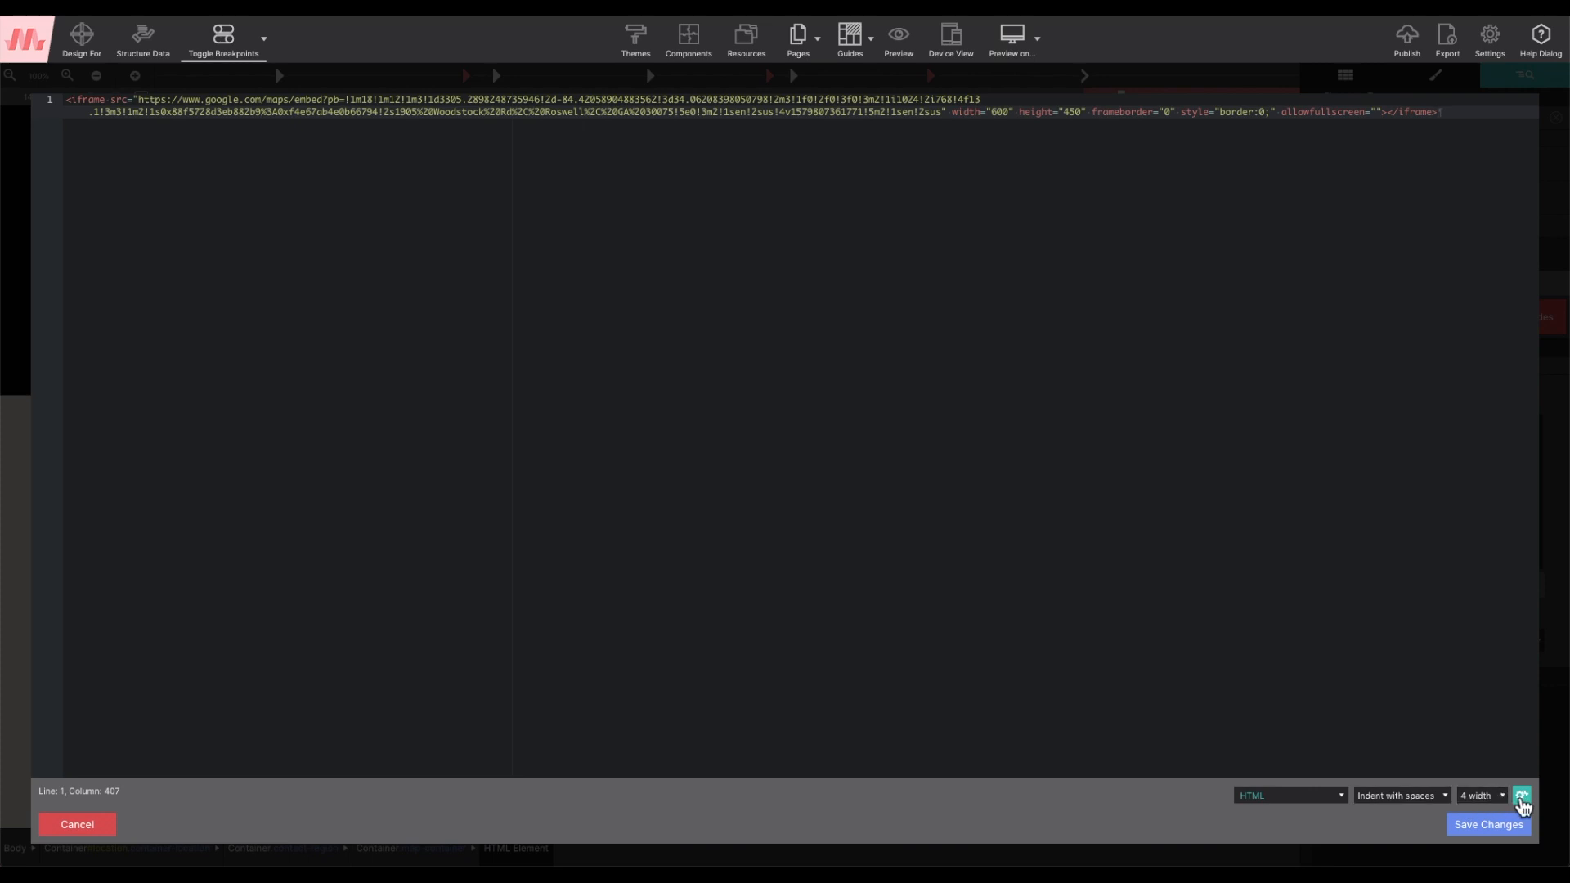
Set the editor theme to Tomorrow Night 80s (after trying TextMate) and Wrap to True
left_click(1523, 795)
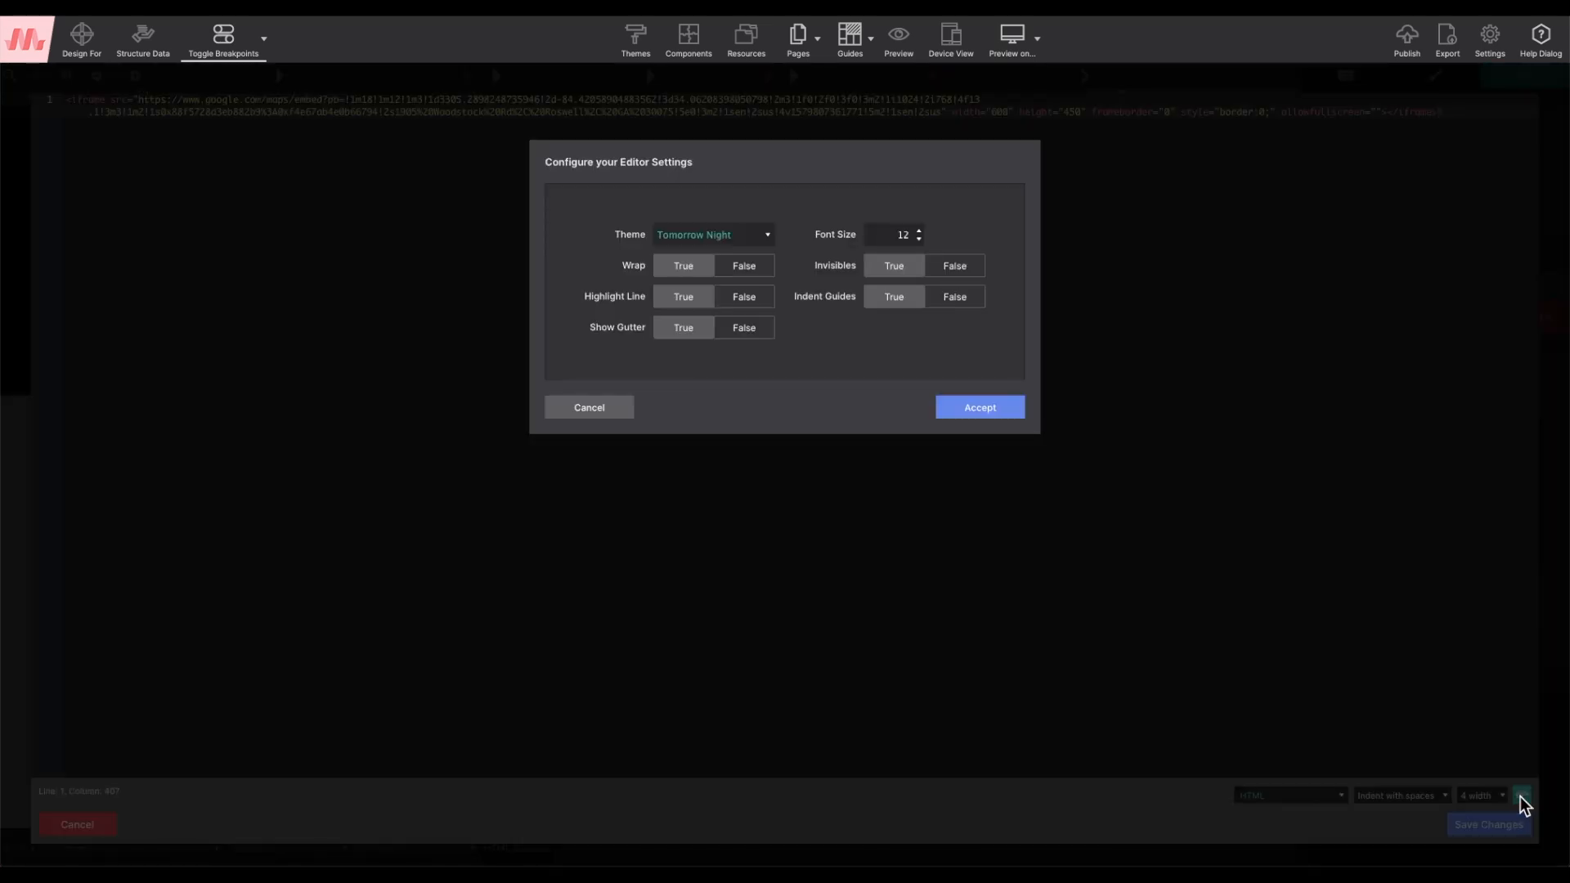
mouse_move(756, 239)
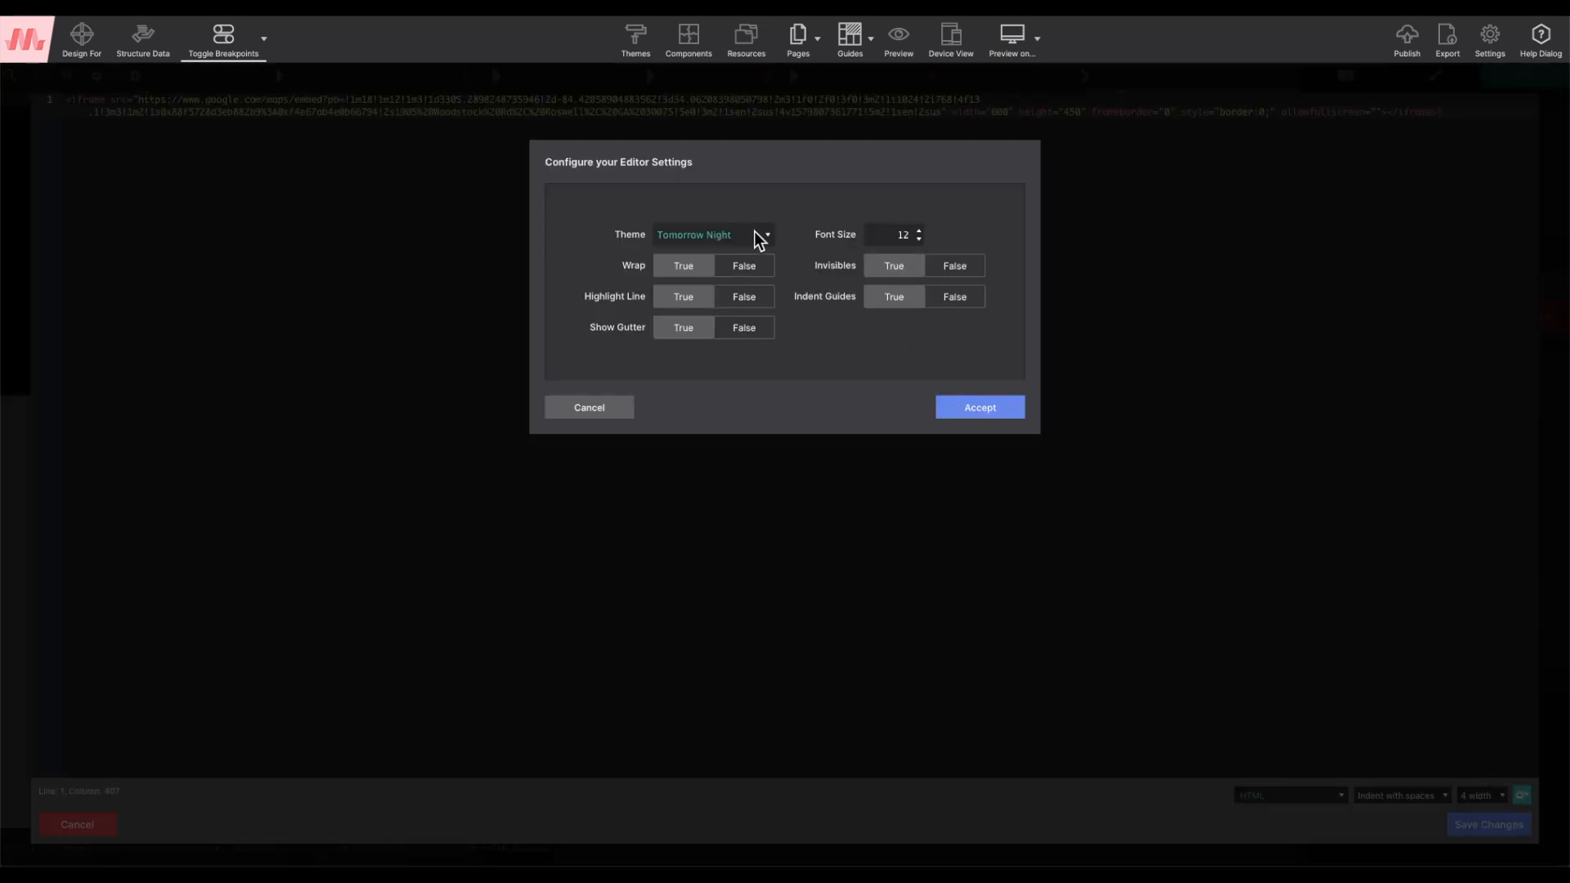
left_click(752, 236)
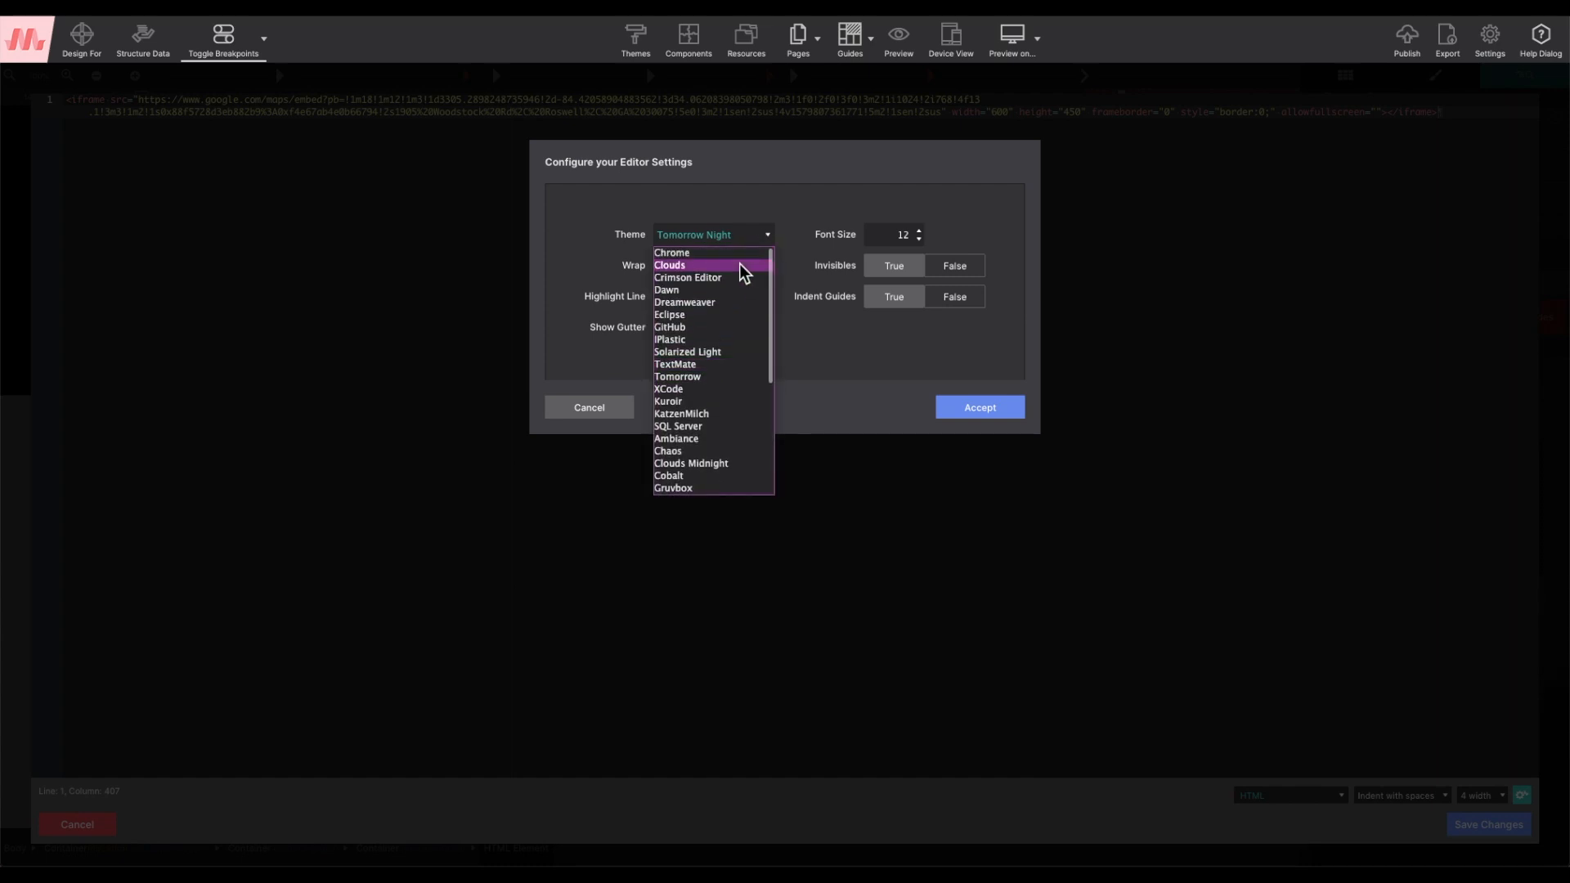
left_click(671, 265)
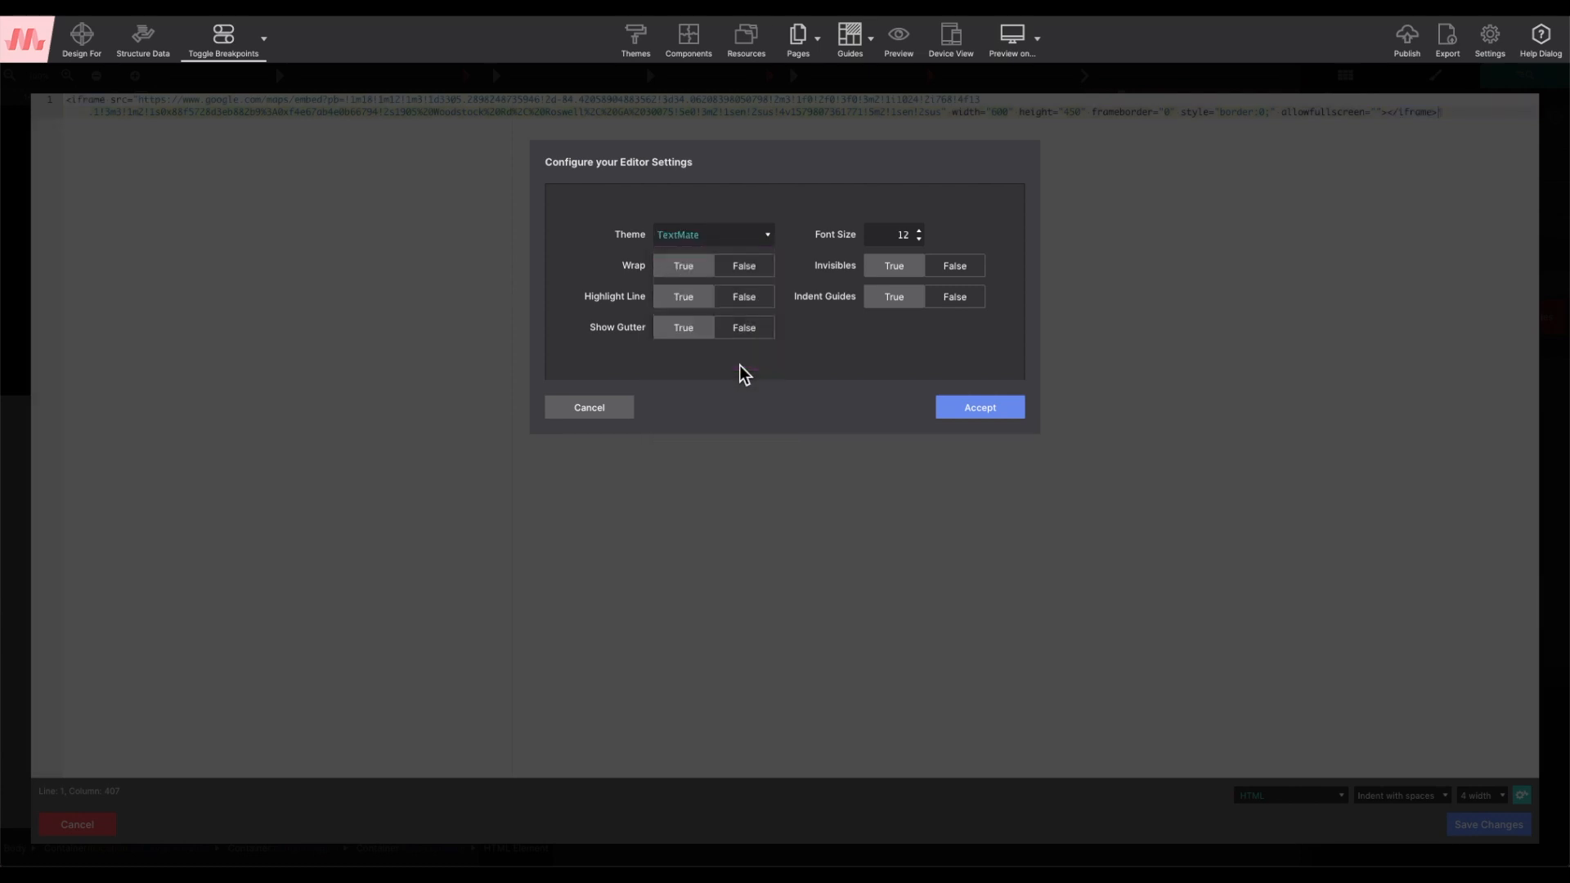
left_click(713, 235)
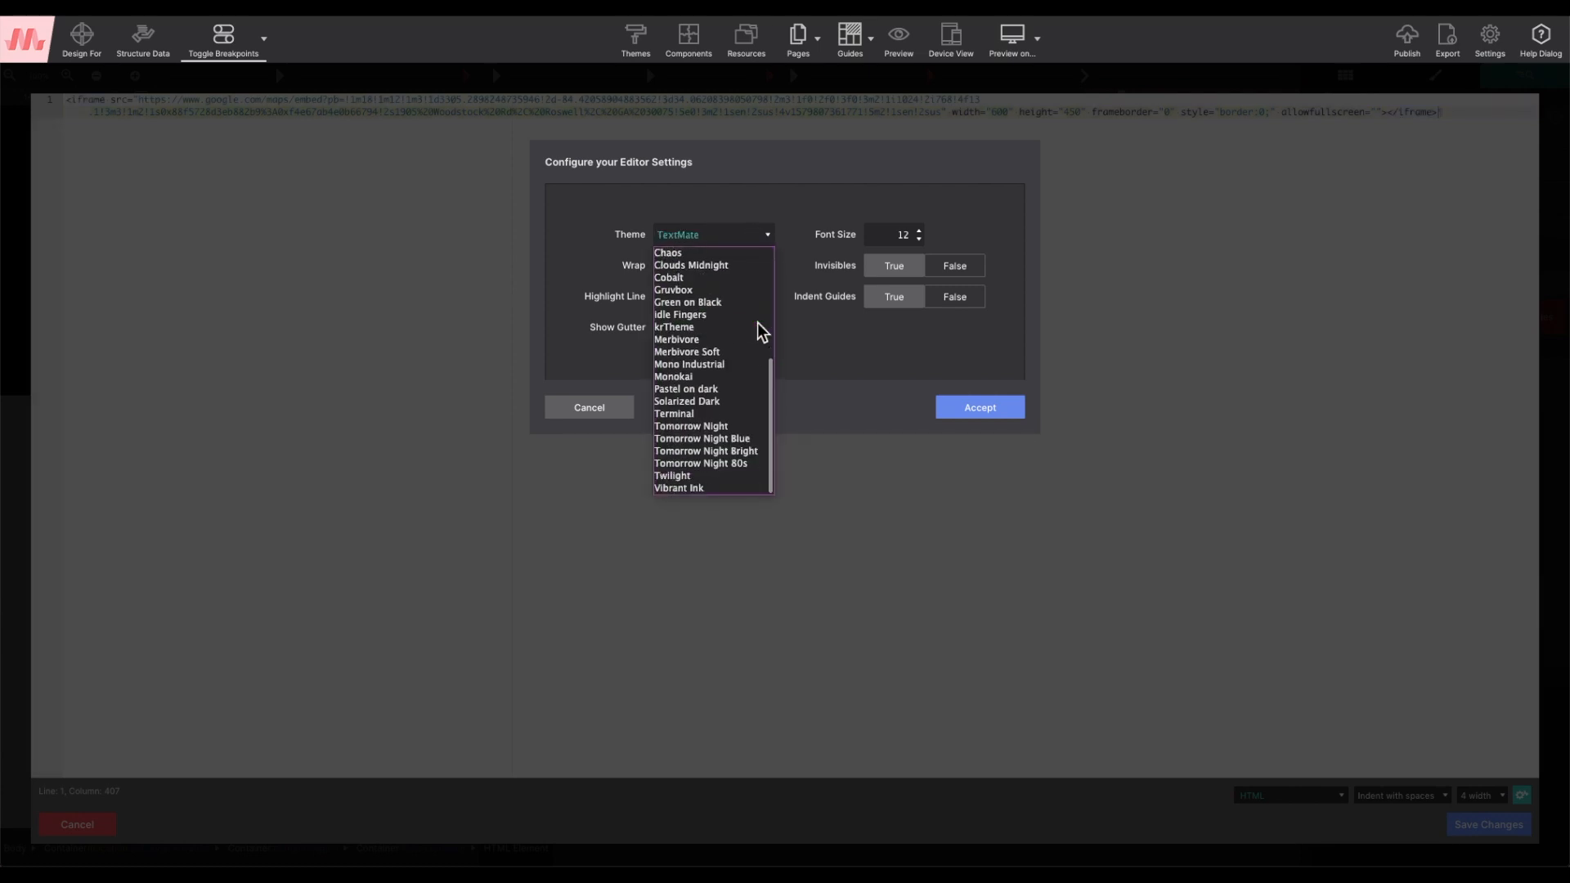
mouse_move(745, 468)
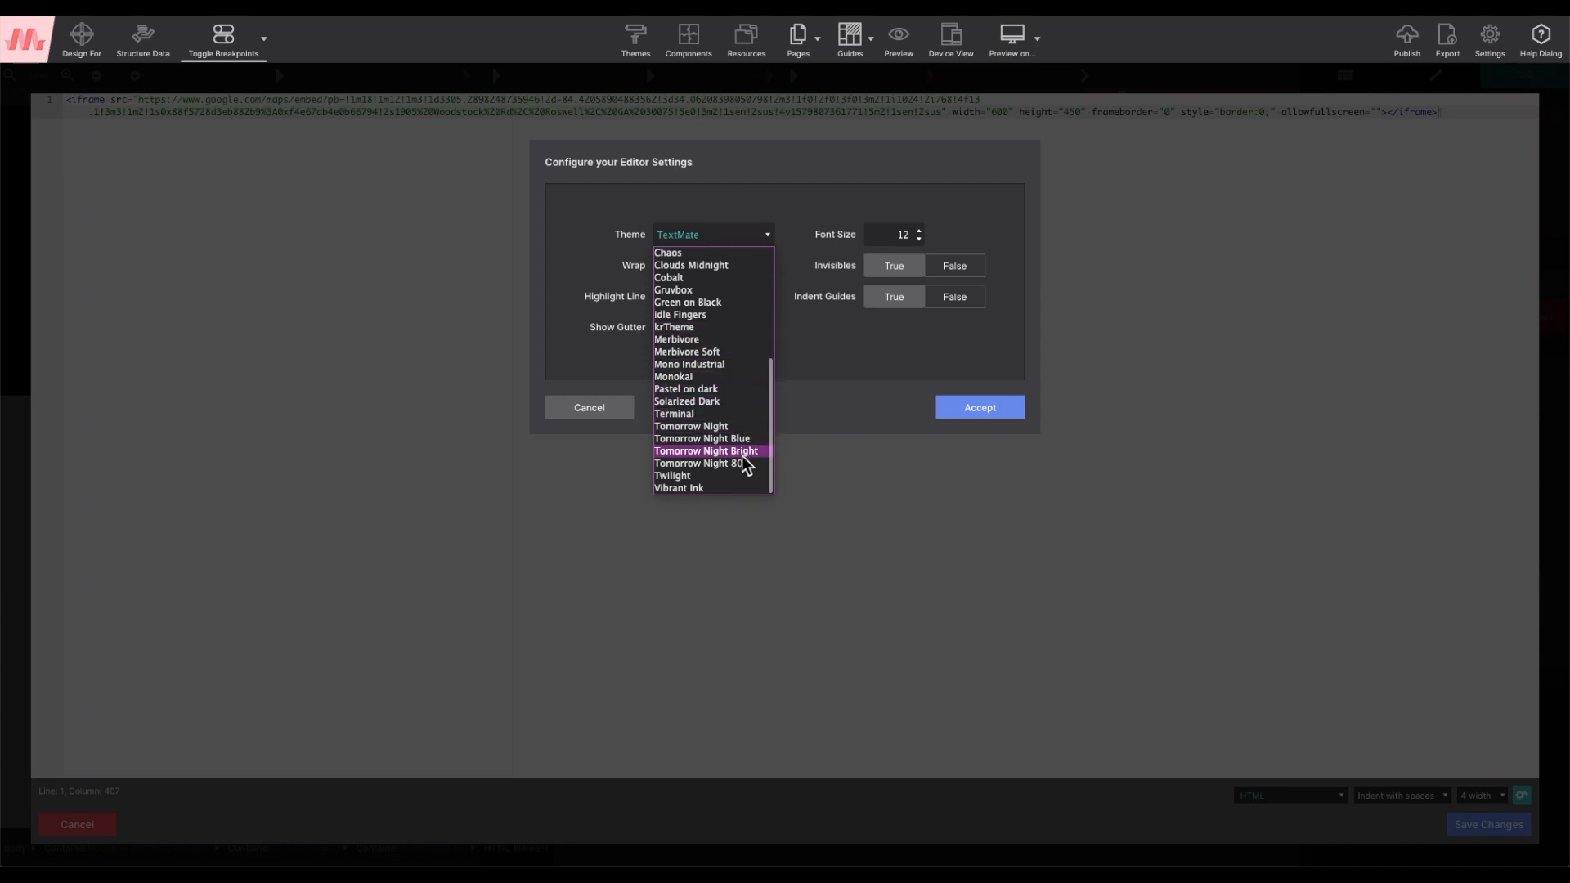
left_click(697, 462)
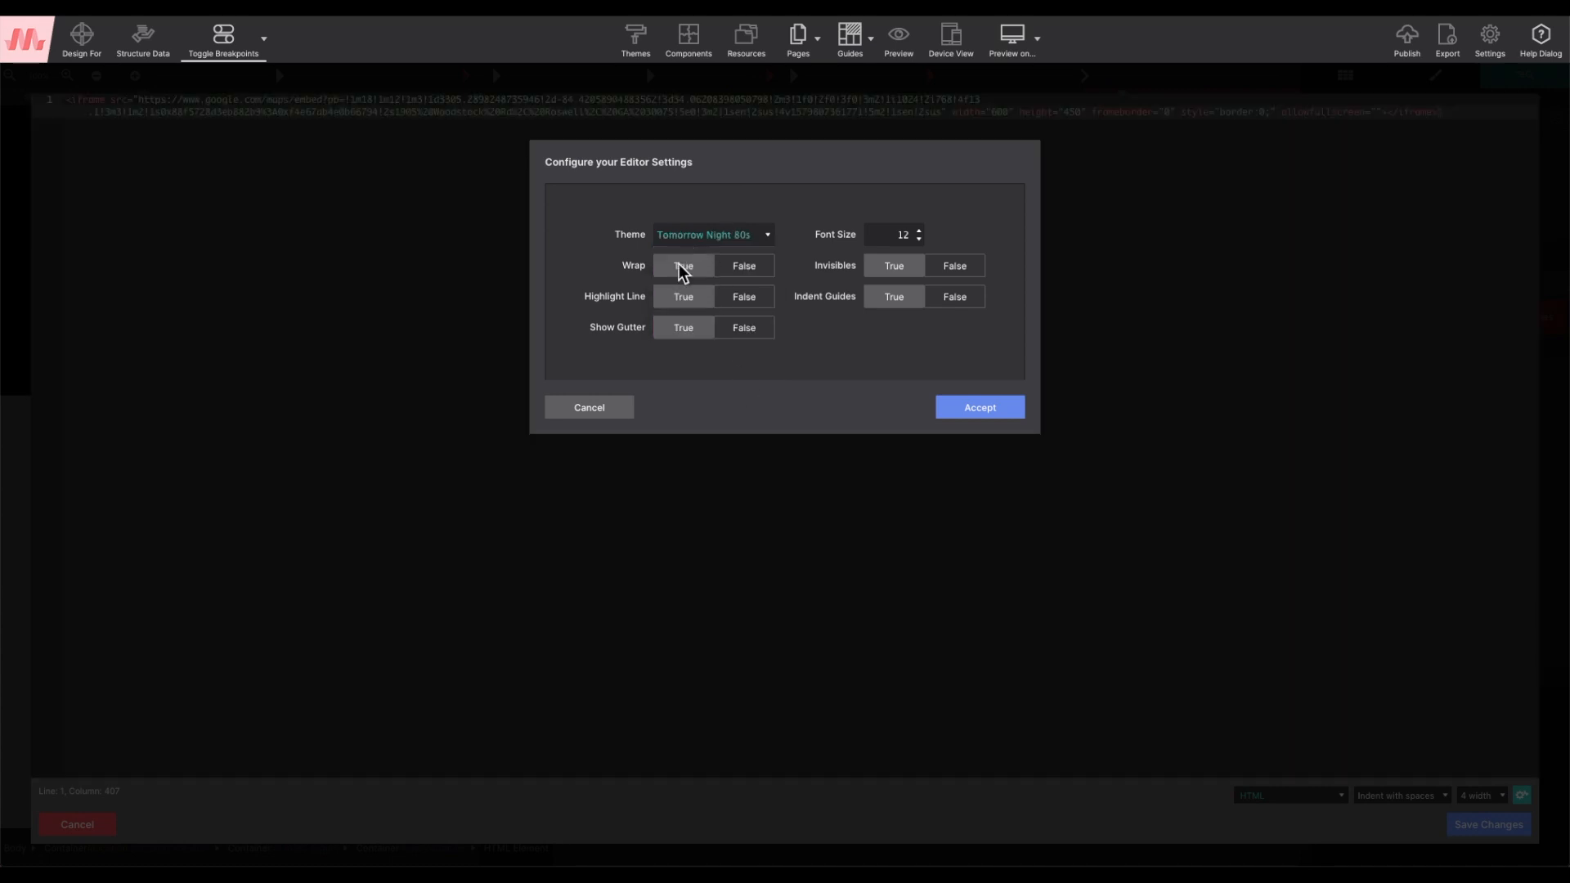
left_click(745, 265)
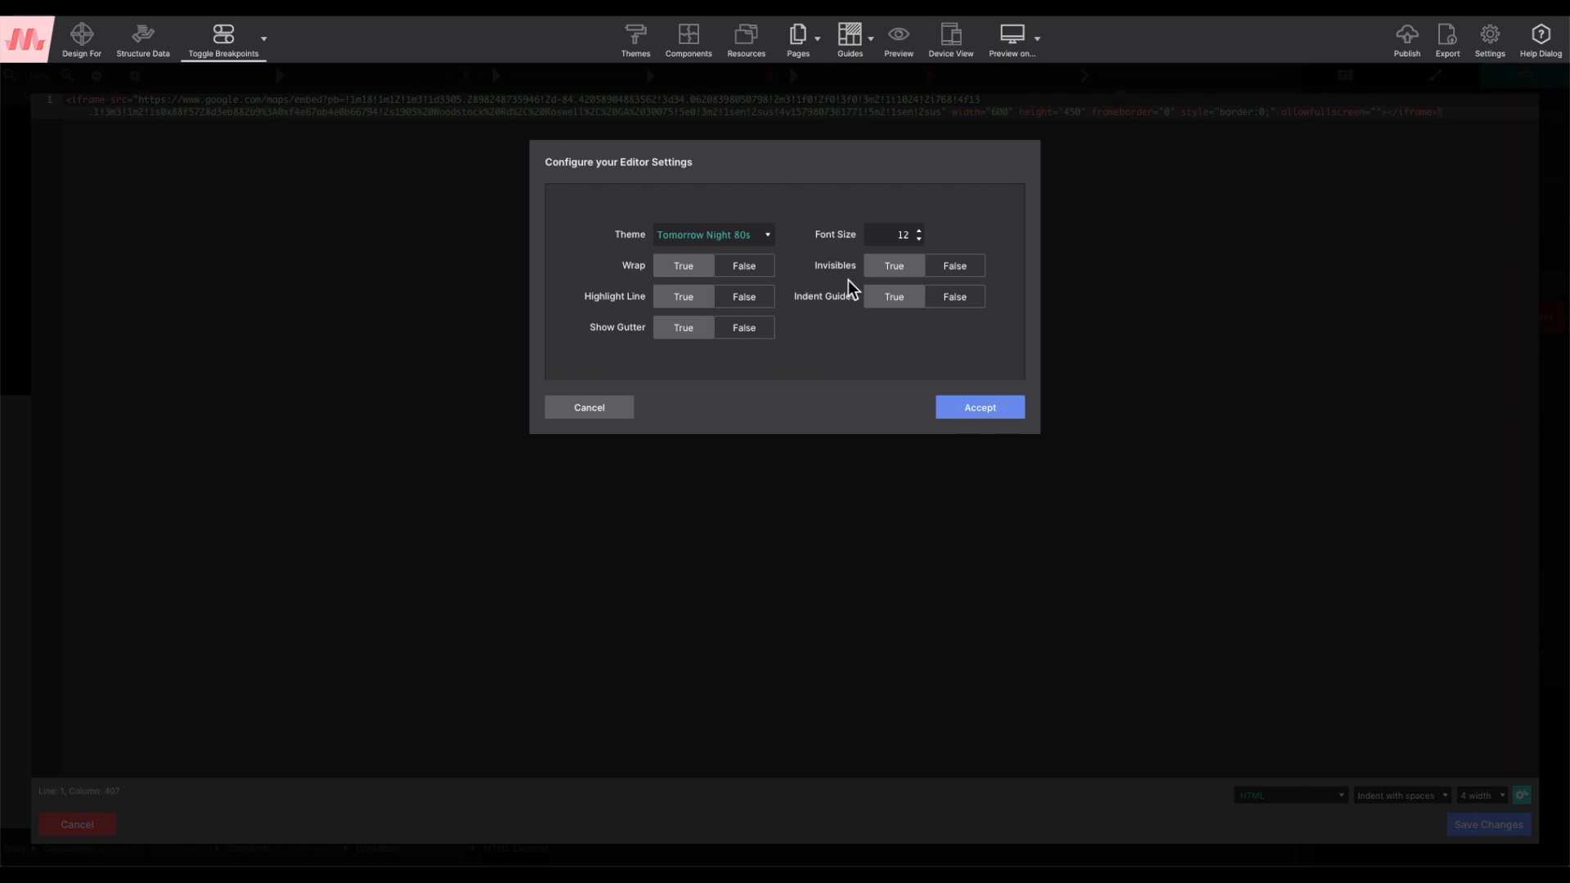
left_click(919, 230)
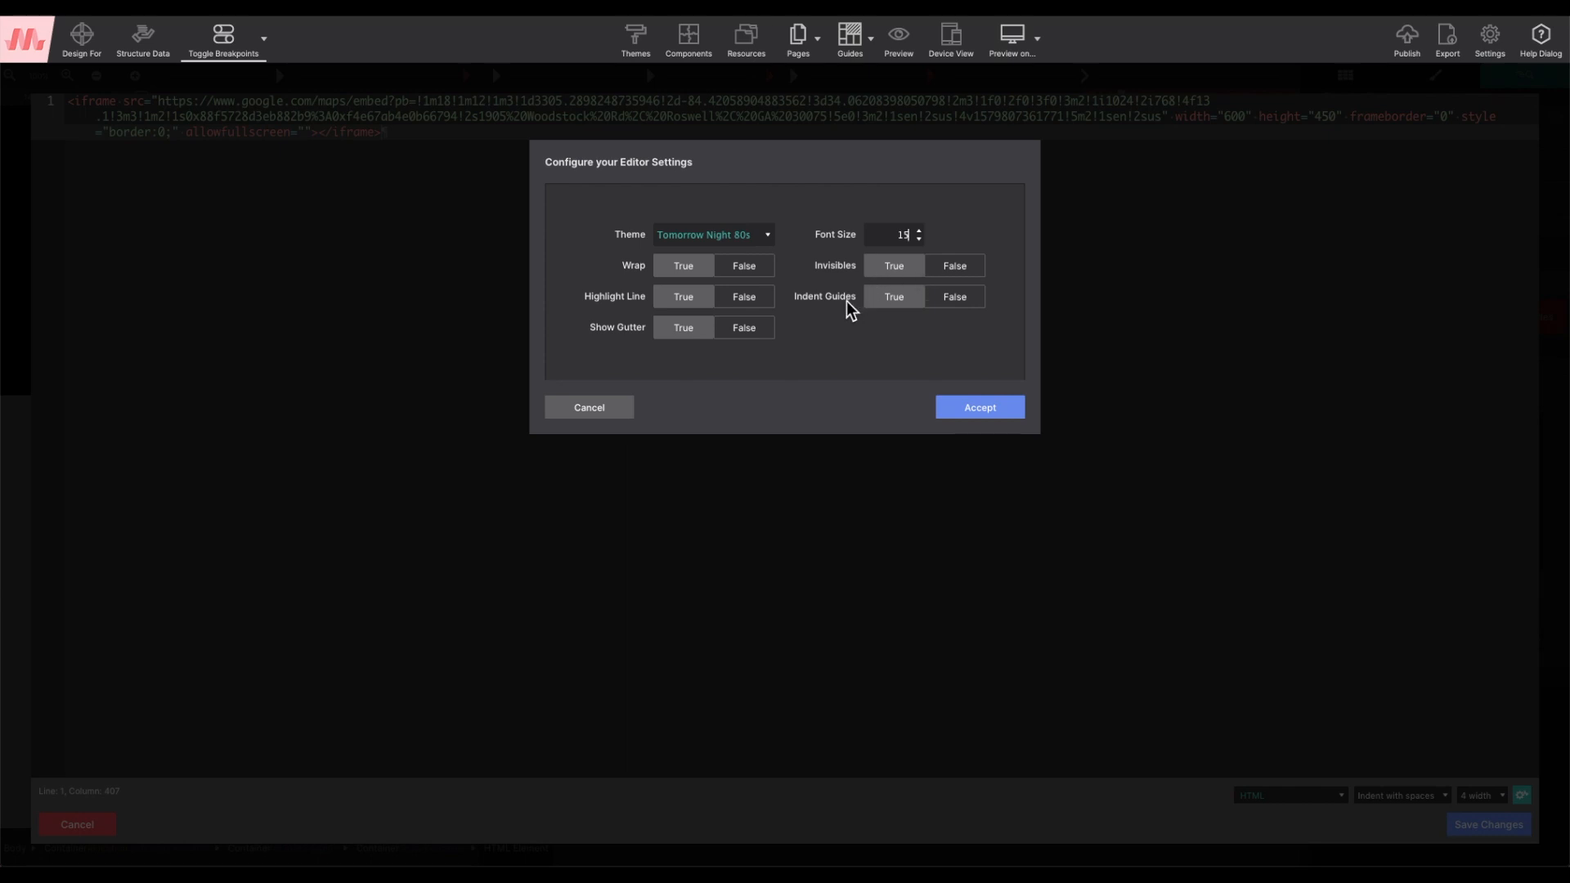
mouse_move(729, 292)
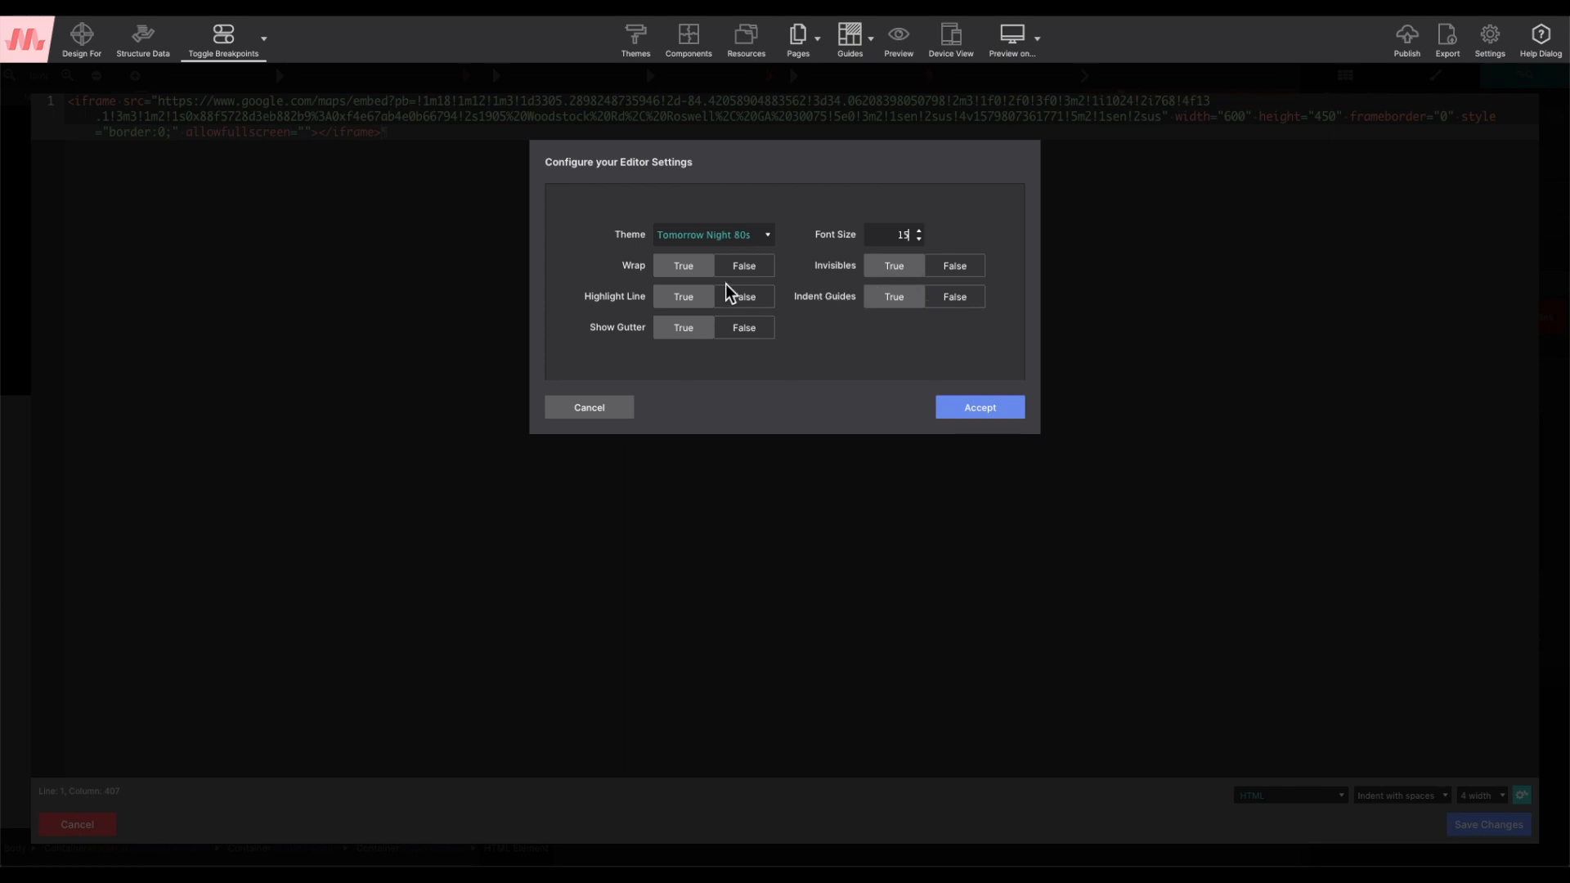
mouse_move(939, 406)
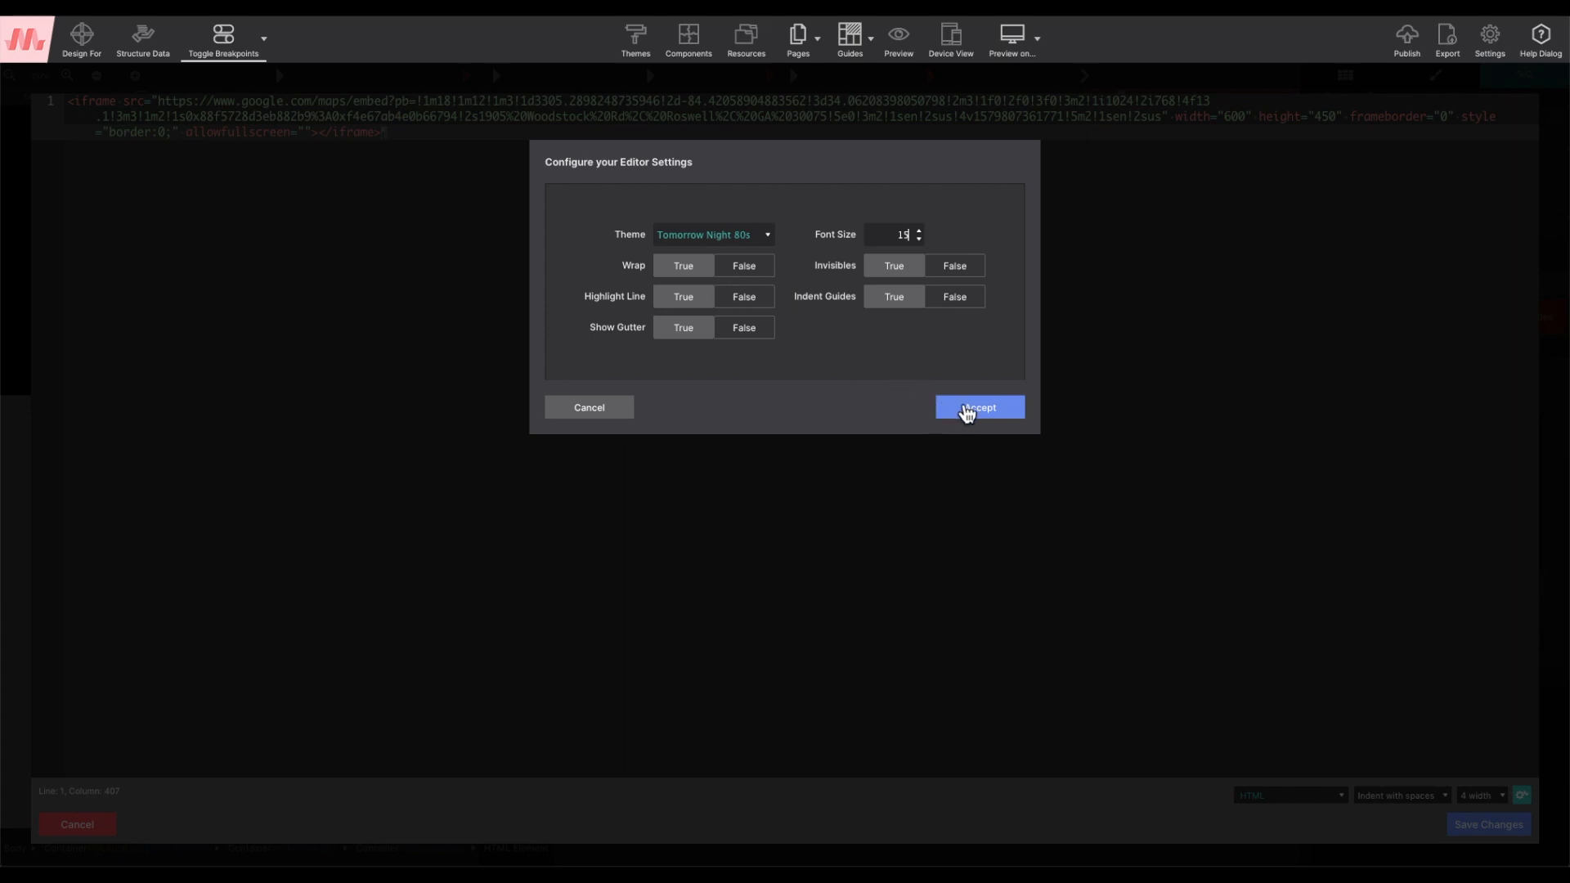
Accept the editor settings and select the embedded map HTML Element on the page
left_click(980, 408)
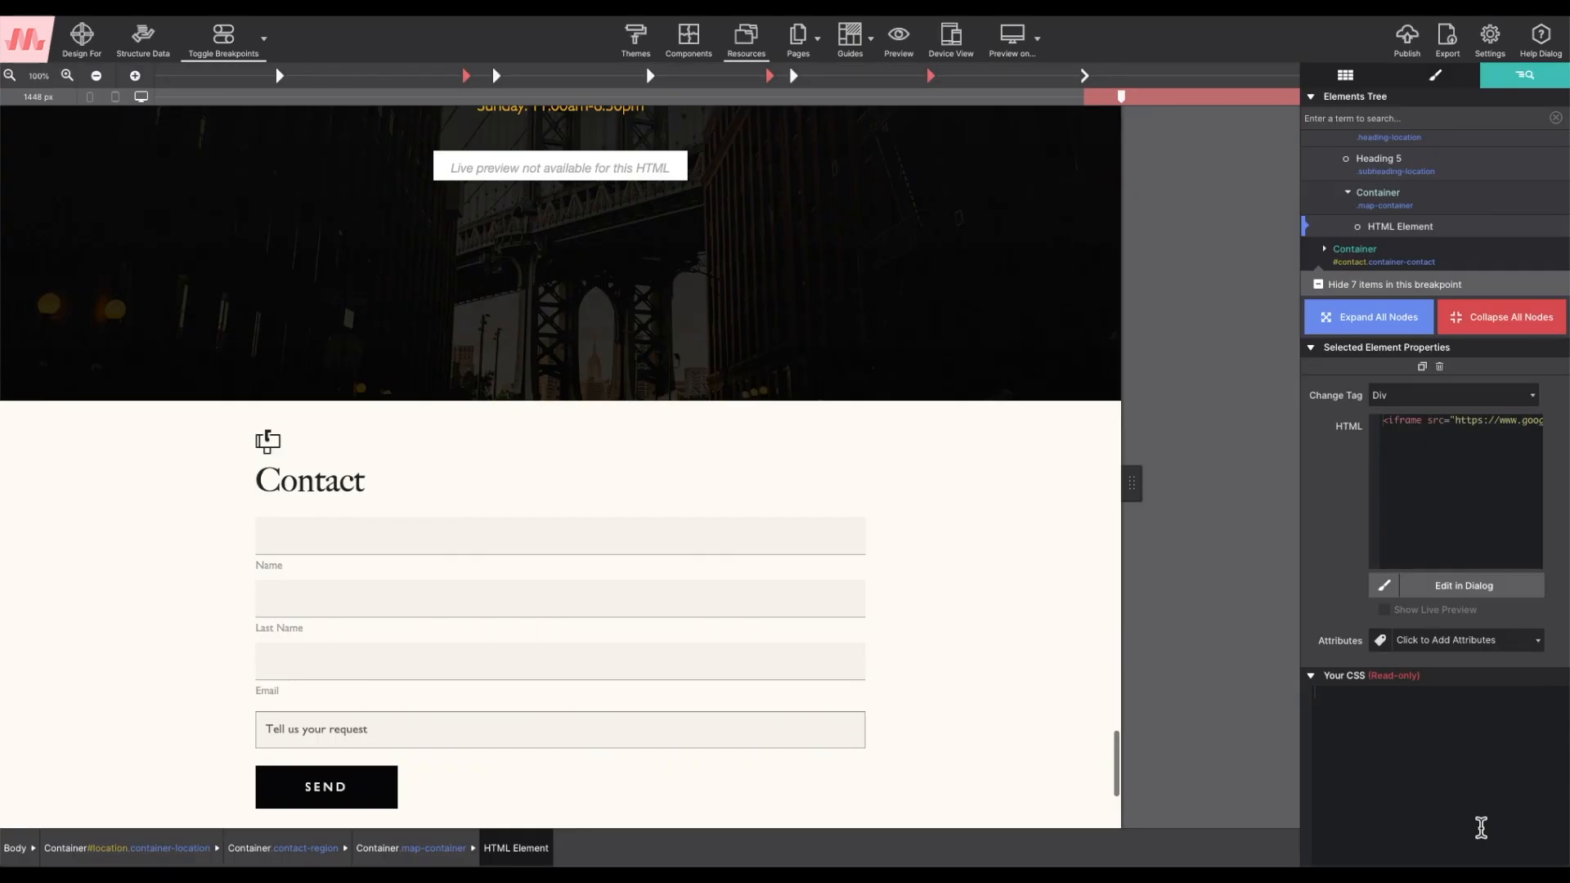
mouse_move(1419, 489)
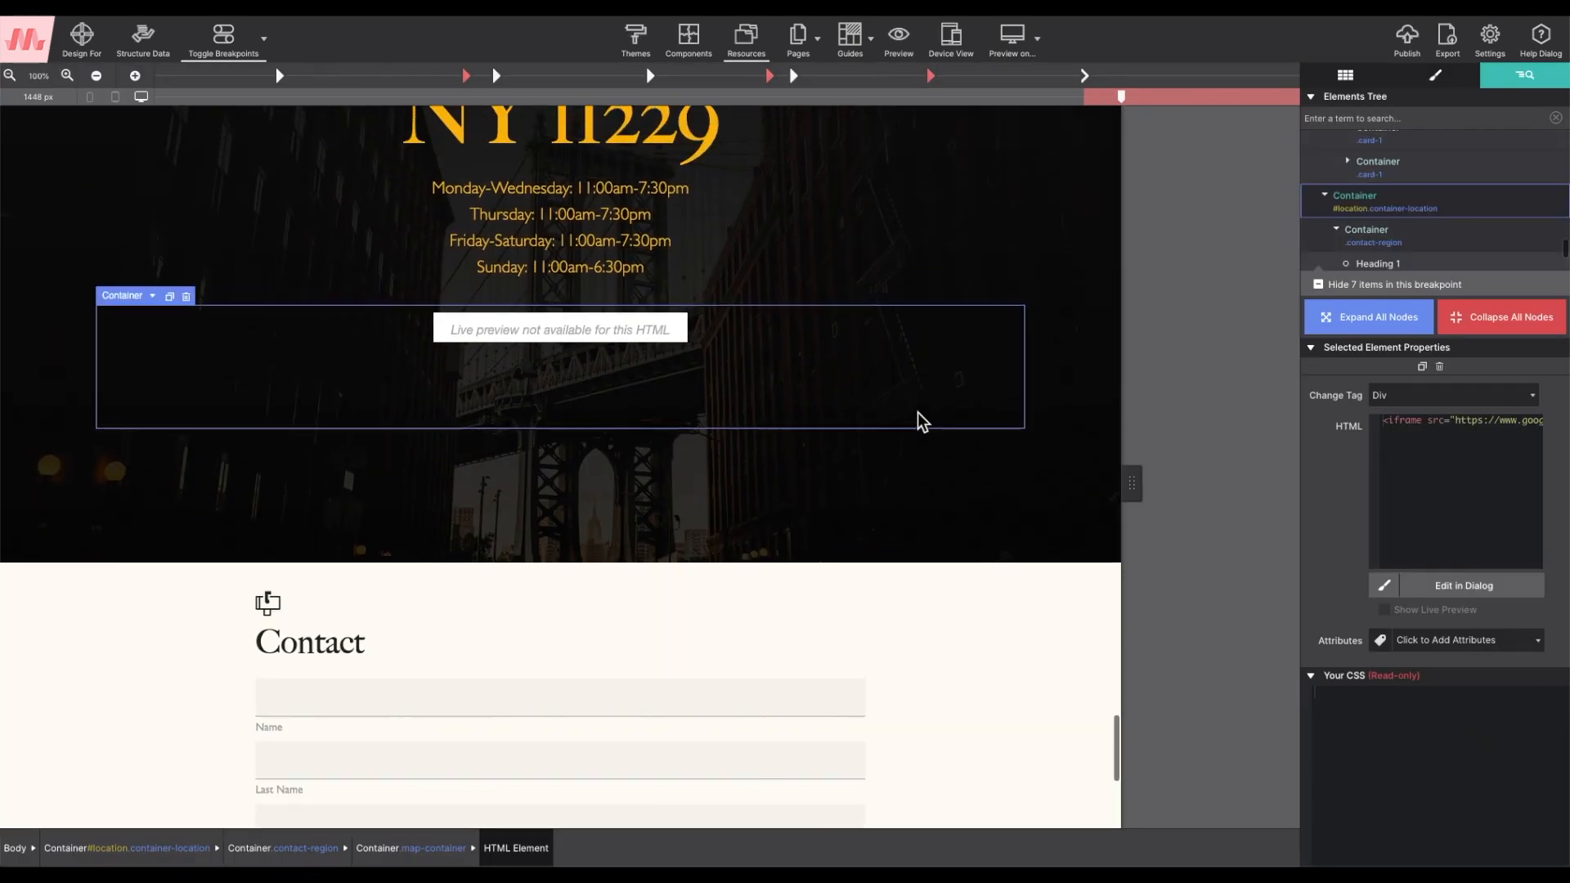
left_click(560, 329)
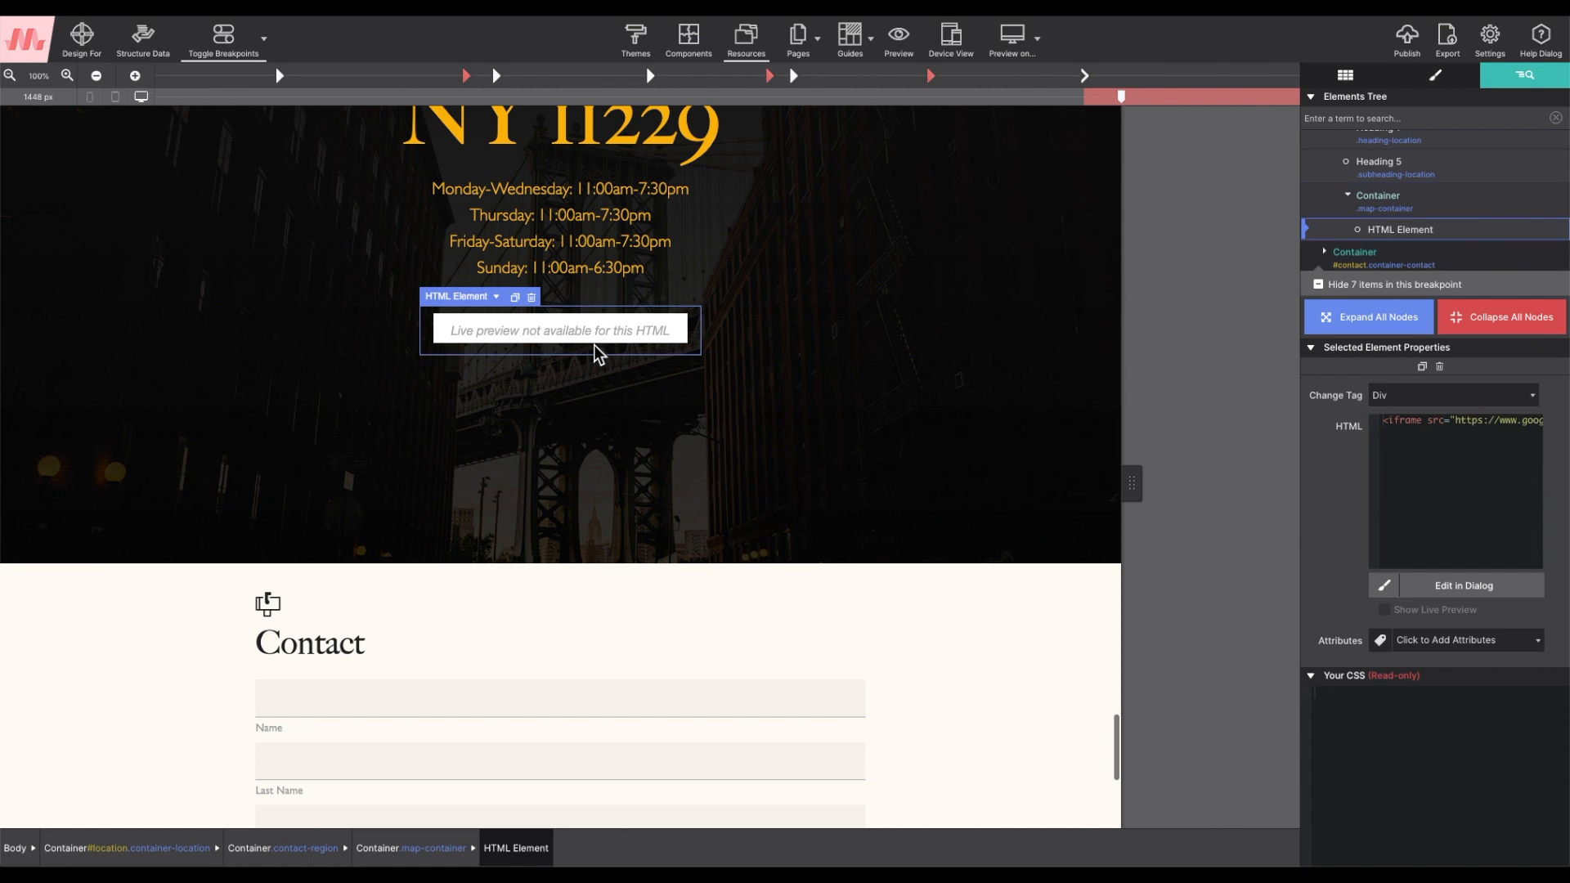